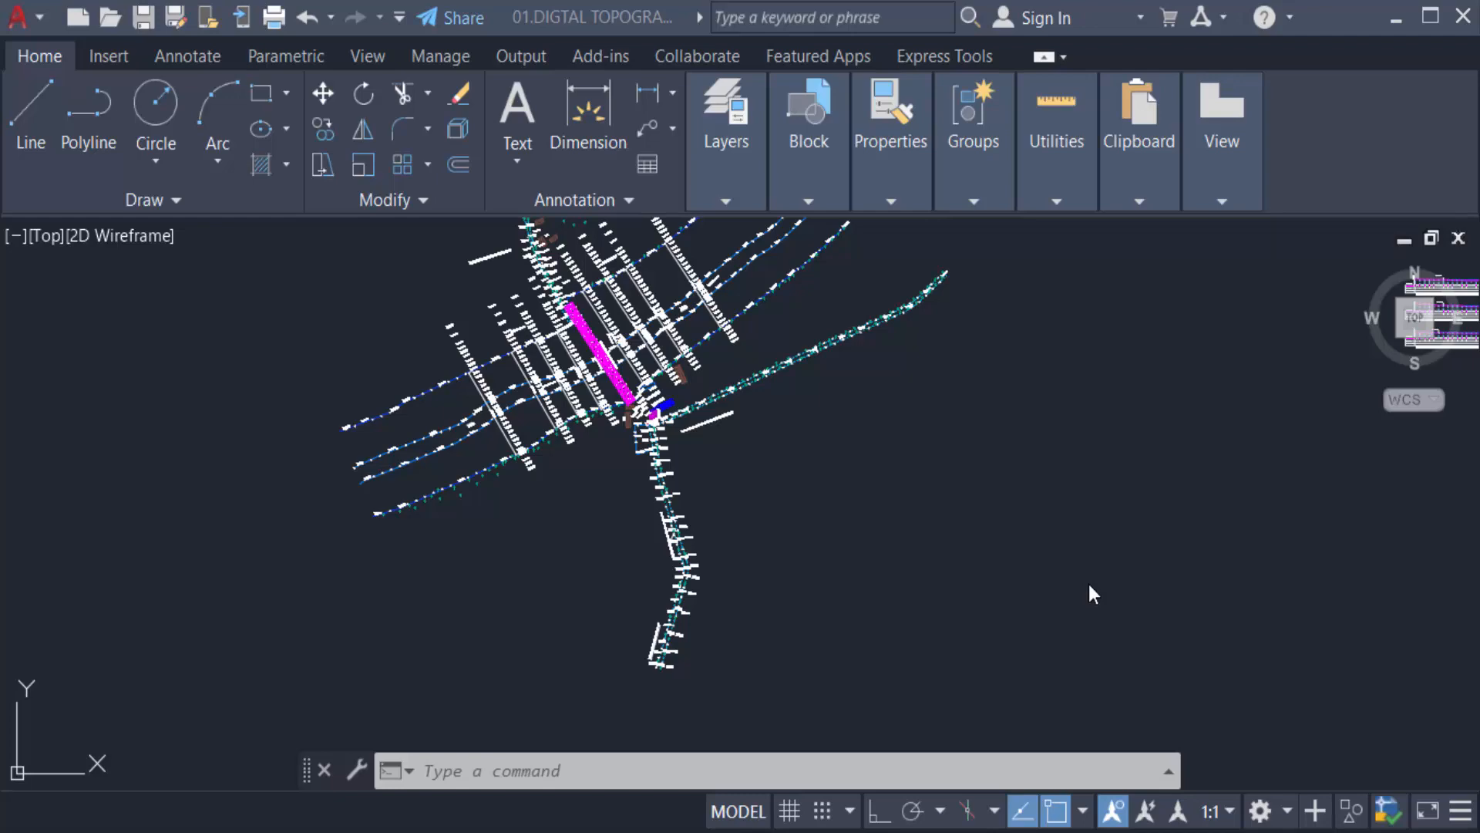
mouse_move(1037, 533)
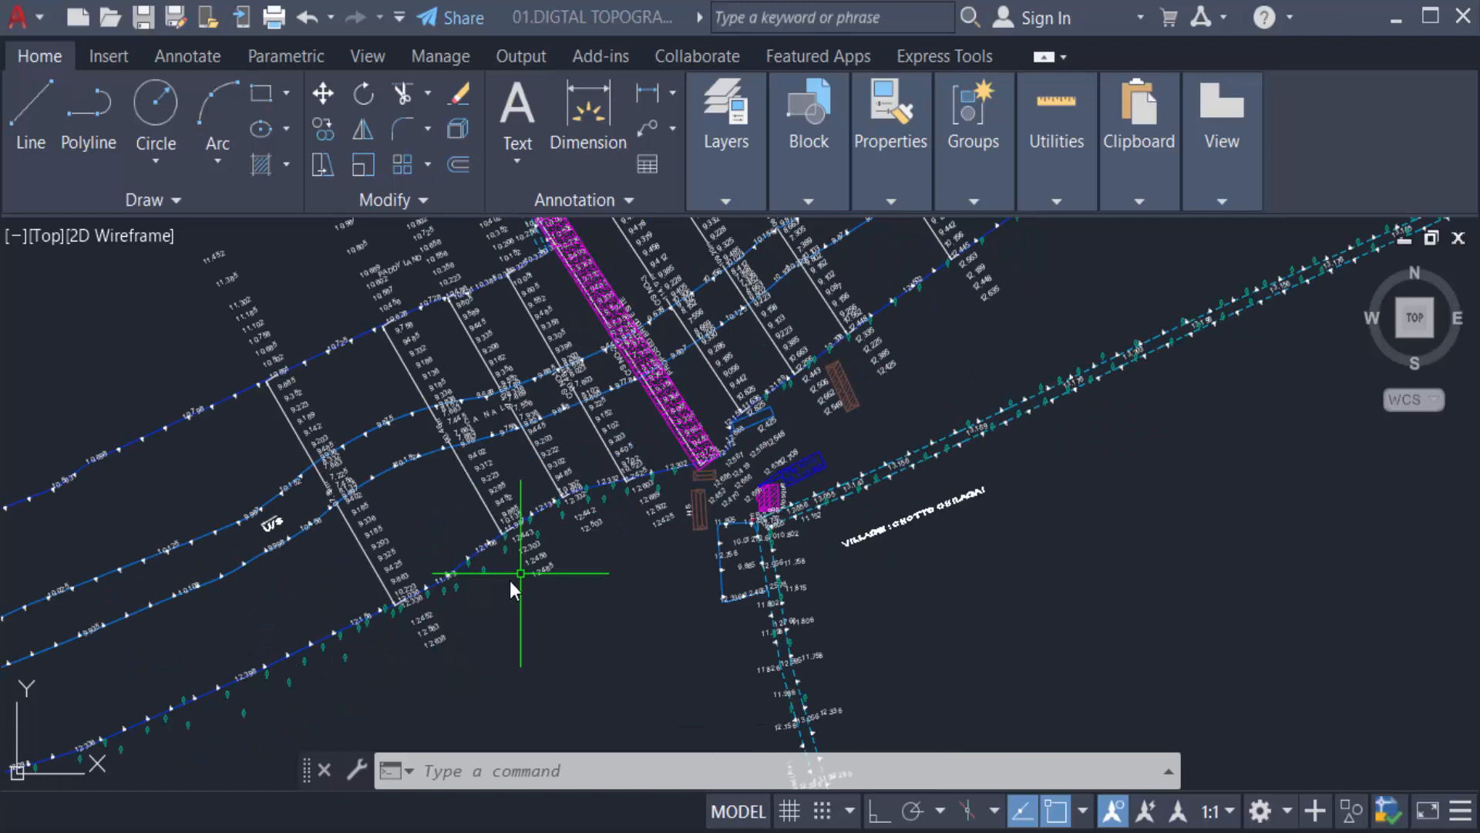
mouse_move(561, 467)
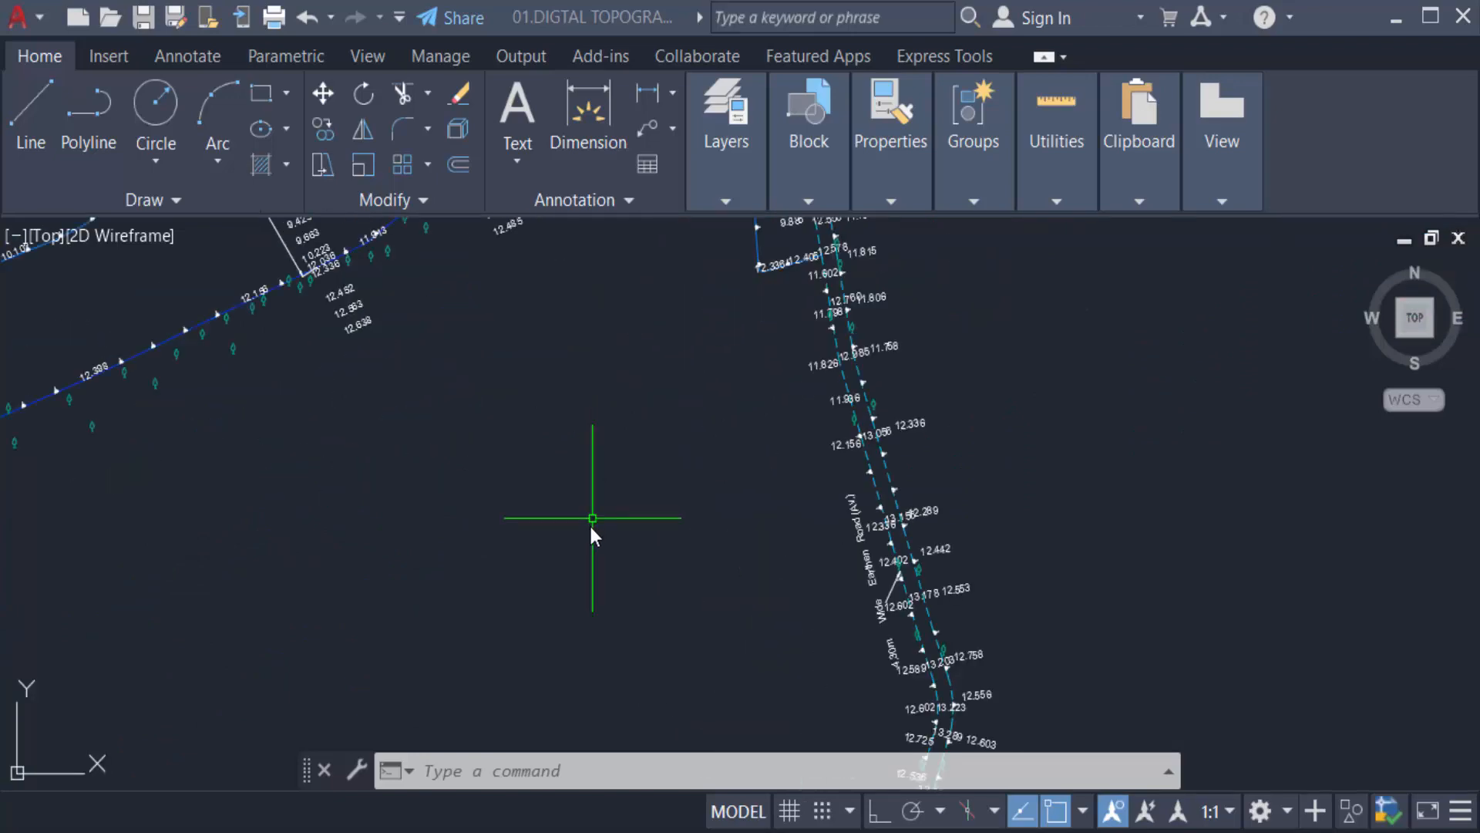
Step: Draw a long line and a stepped outline with LINE, retracing some segments as duplicates
type("1")
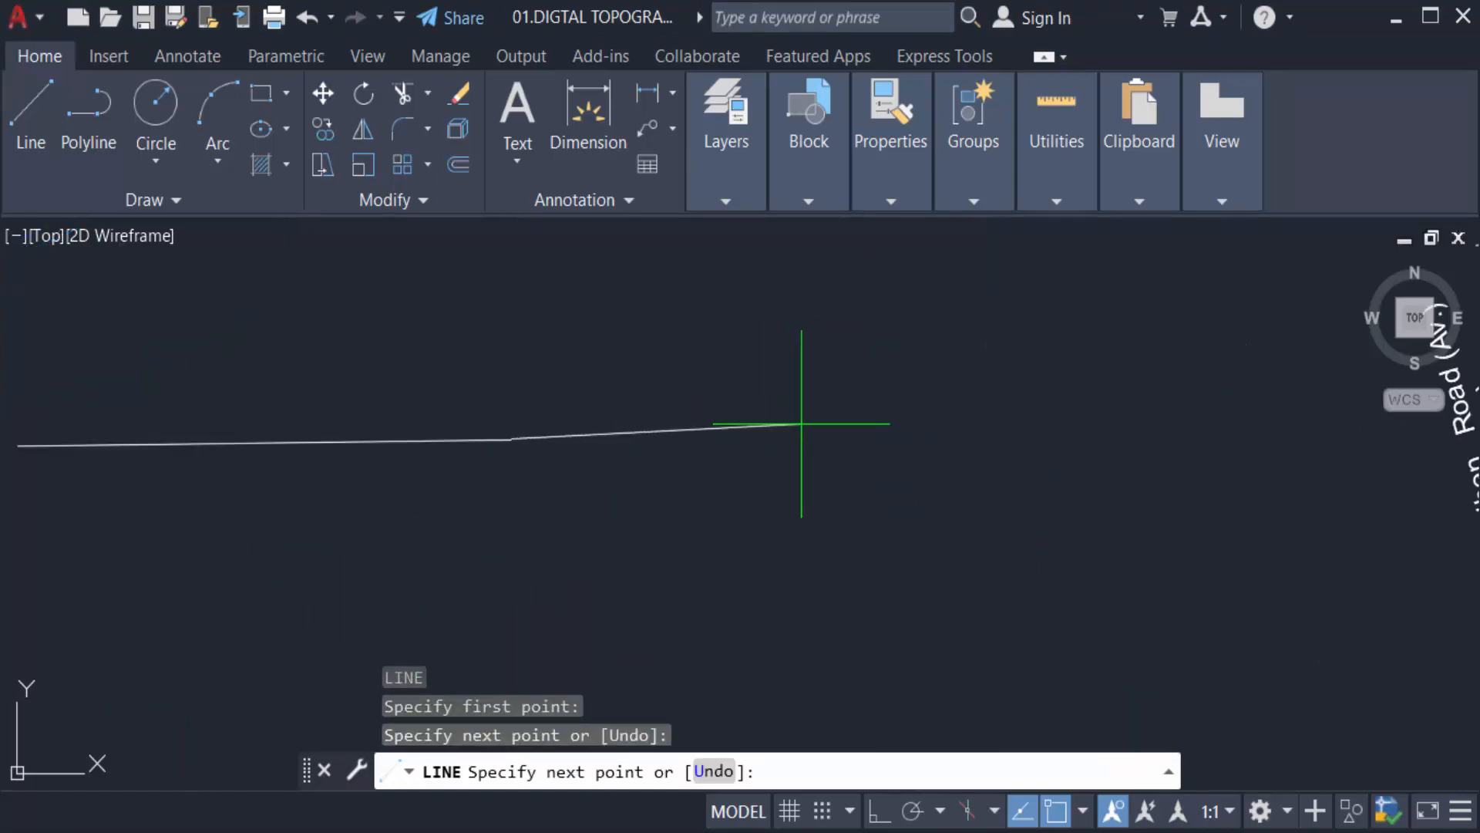
left_click(512, 440)
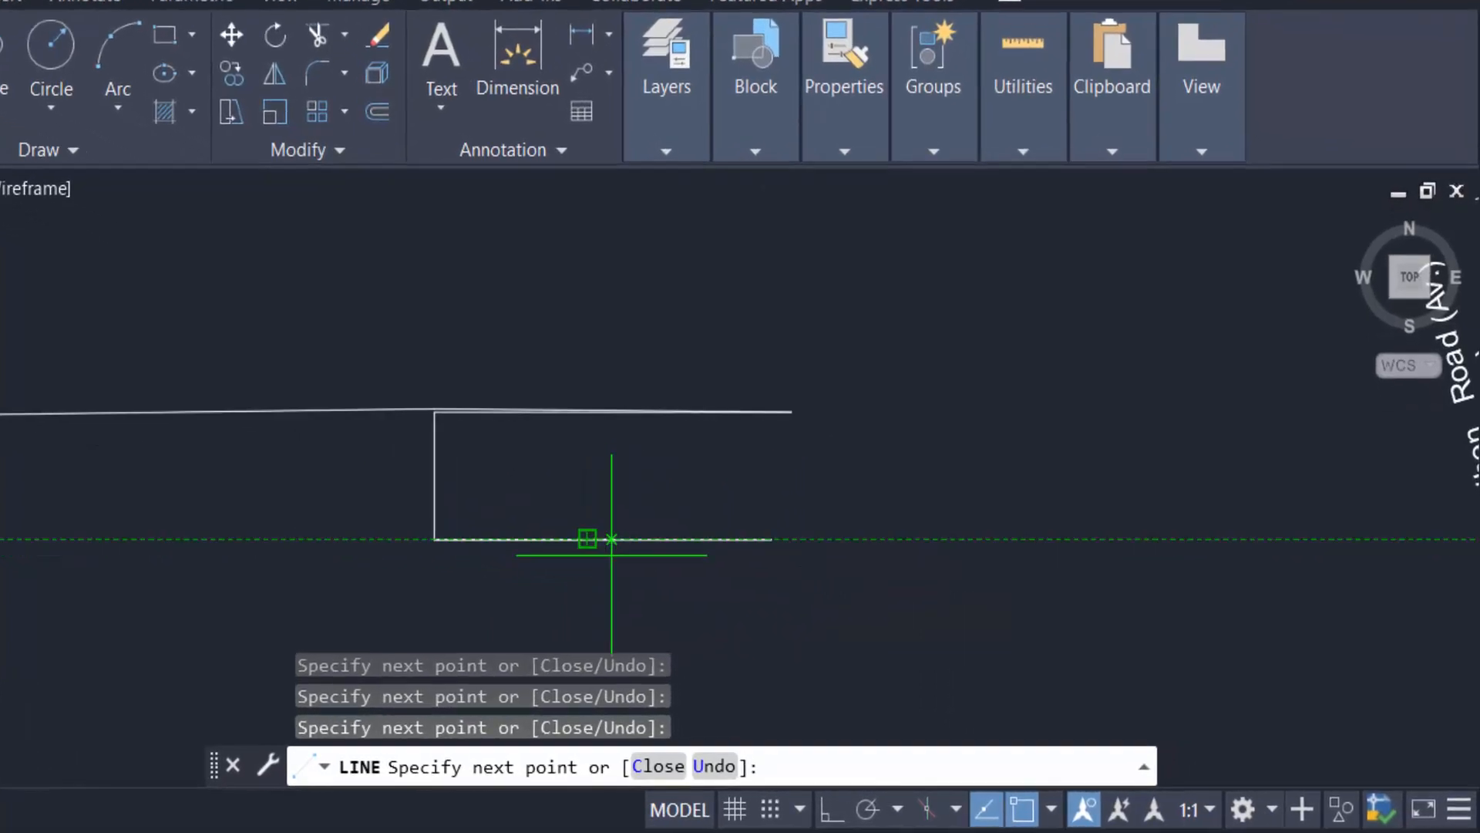
key("Escape")
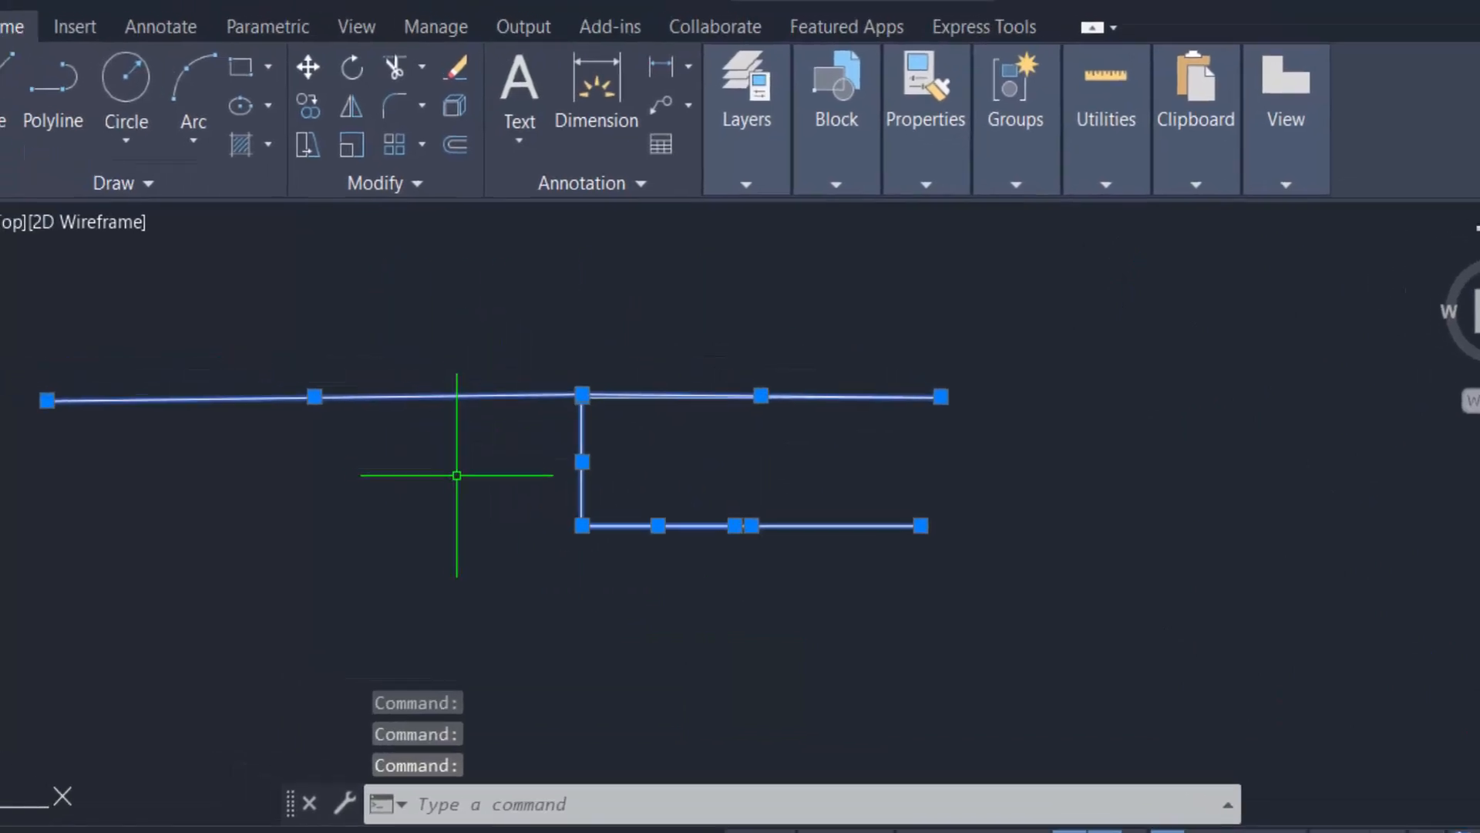
Step: Run Delete Duplicate Objects on the seven drawn lines, finding 3 duplicates
key("Escape")
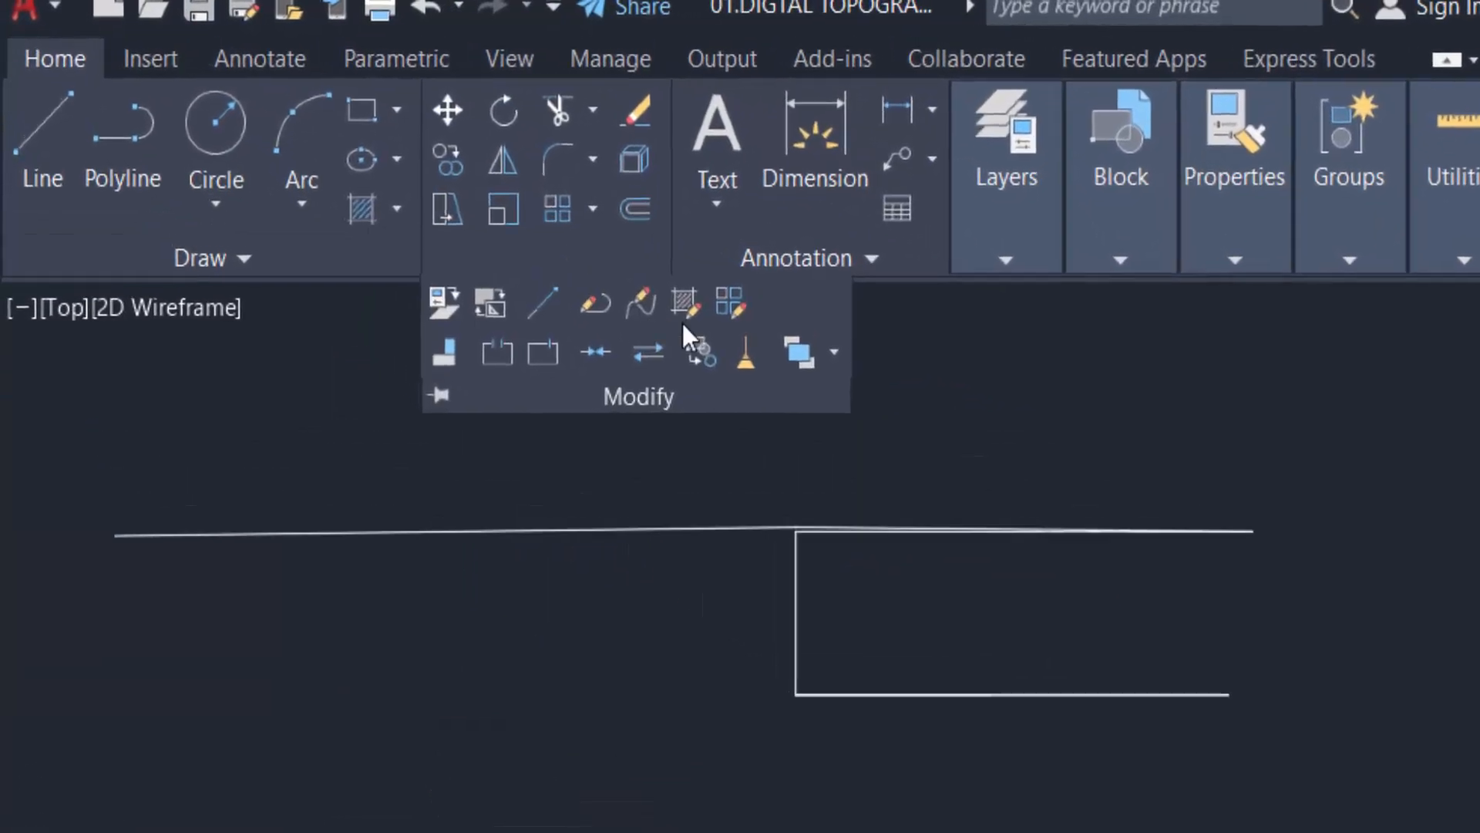
mouse_move(745, 351)
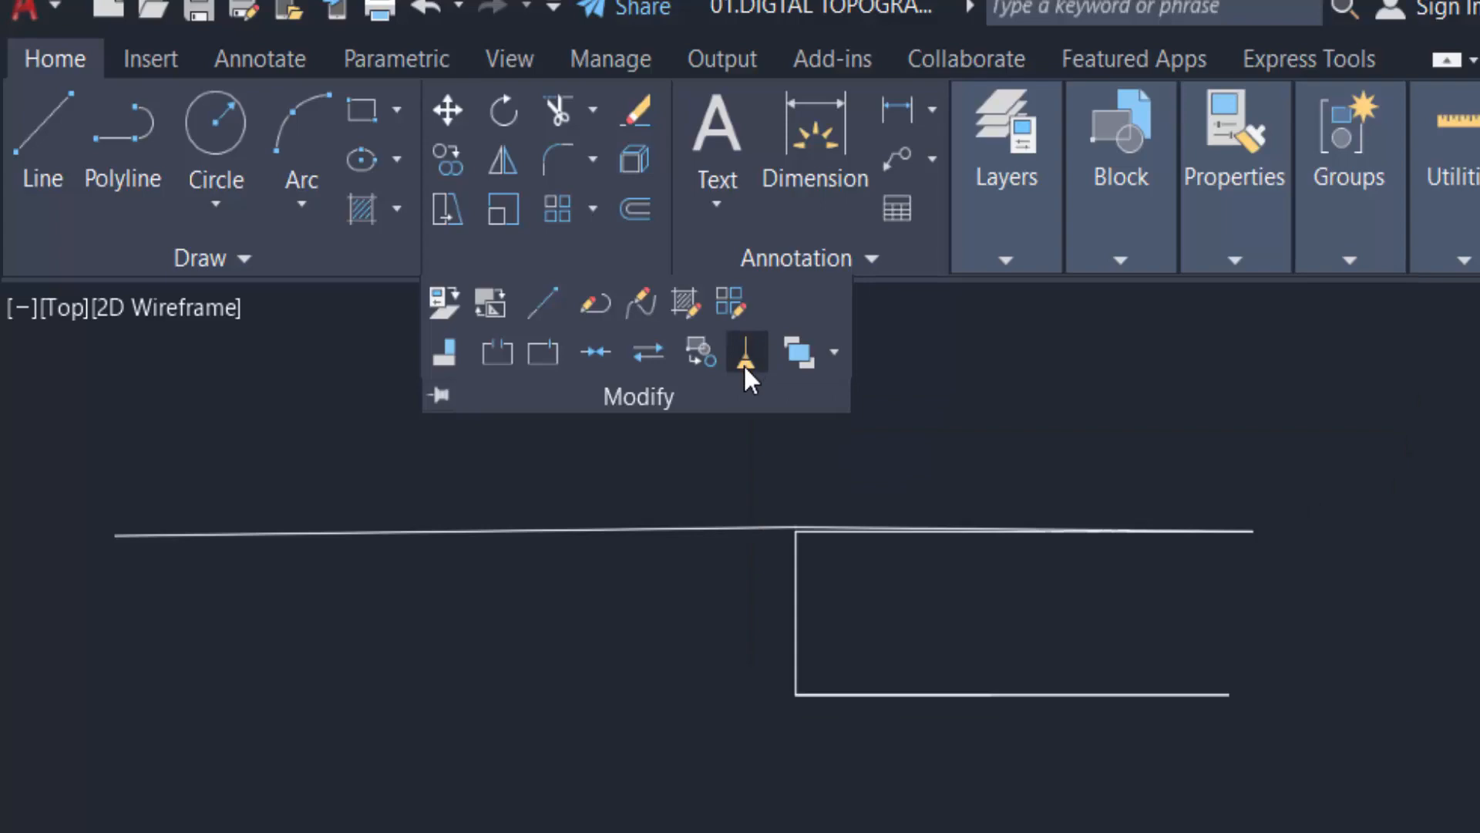
left_click(746, 351)
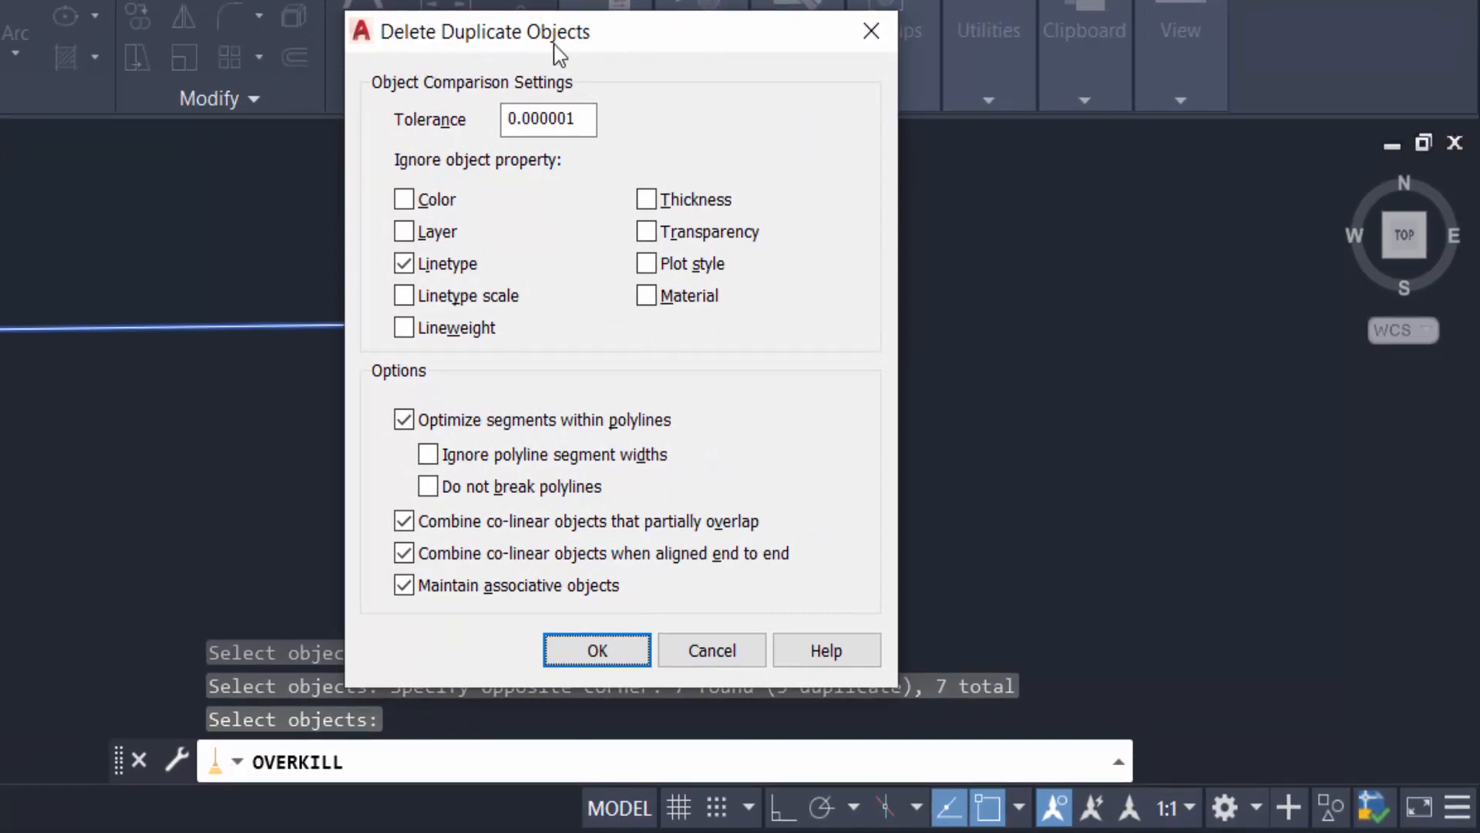
mouse_move(404, 199)
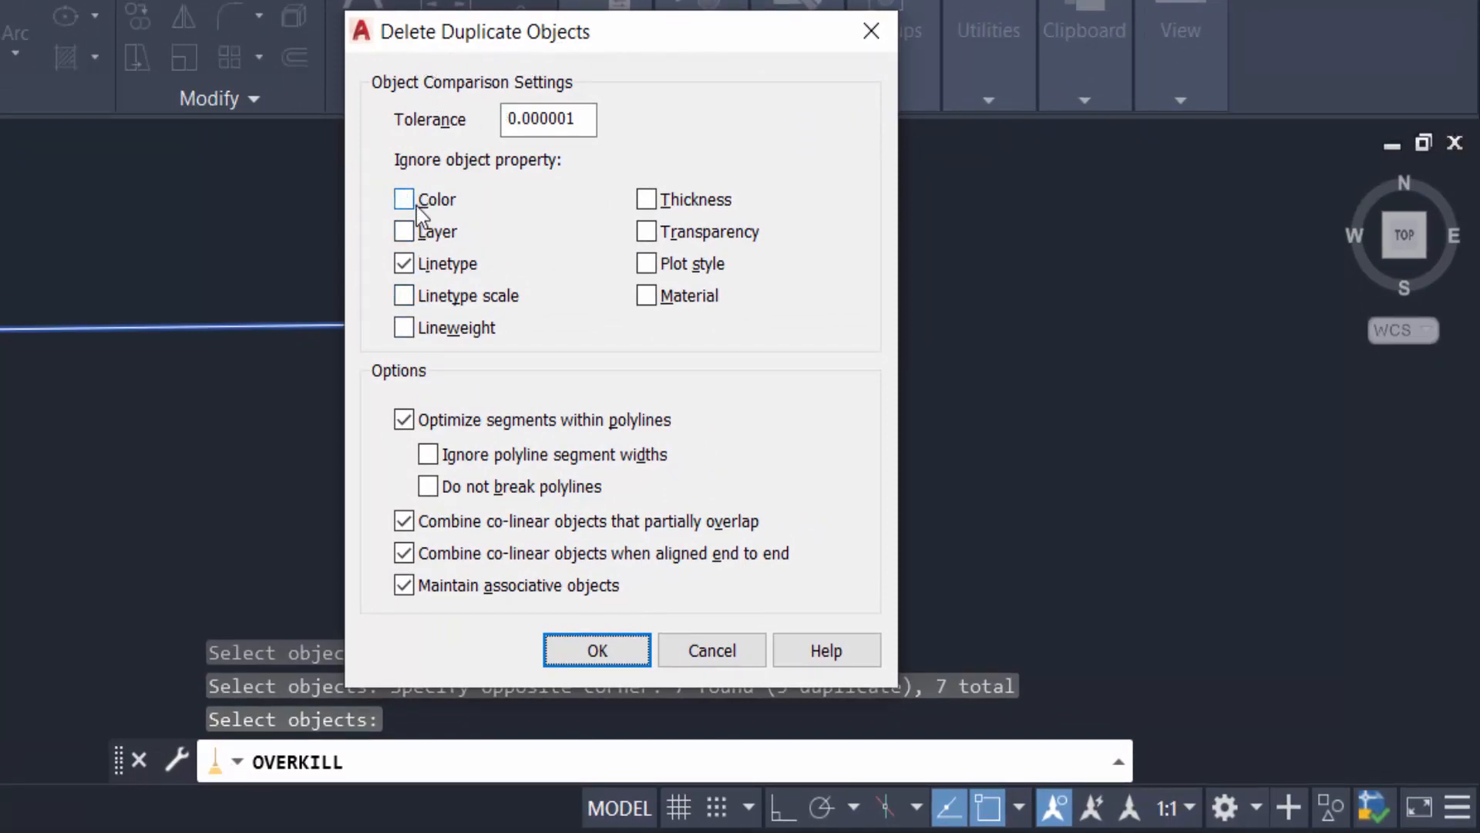
mouse_move(435, 219)
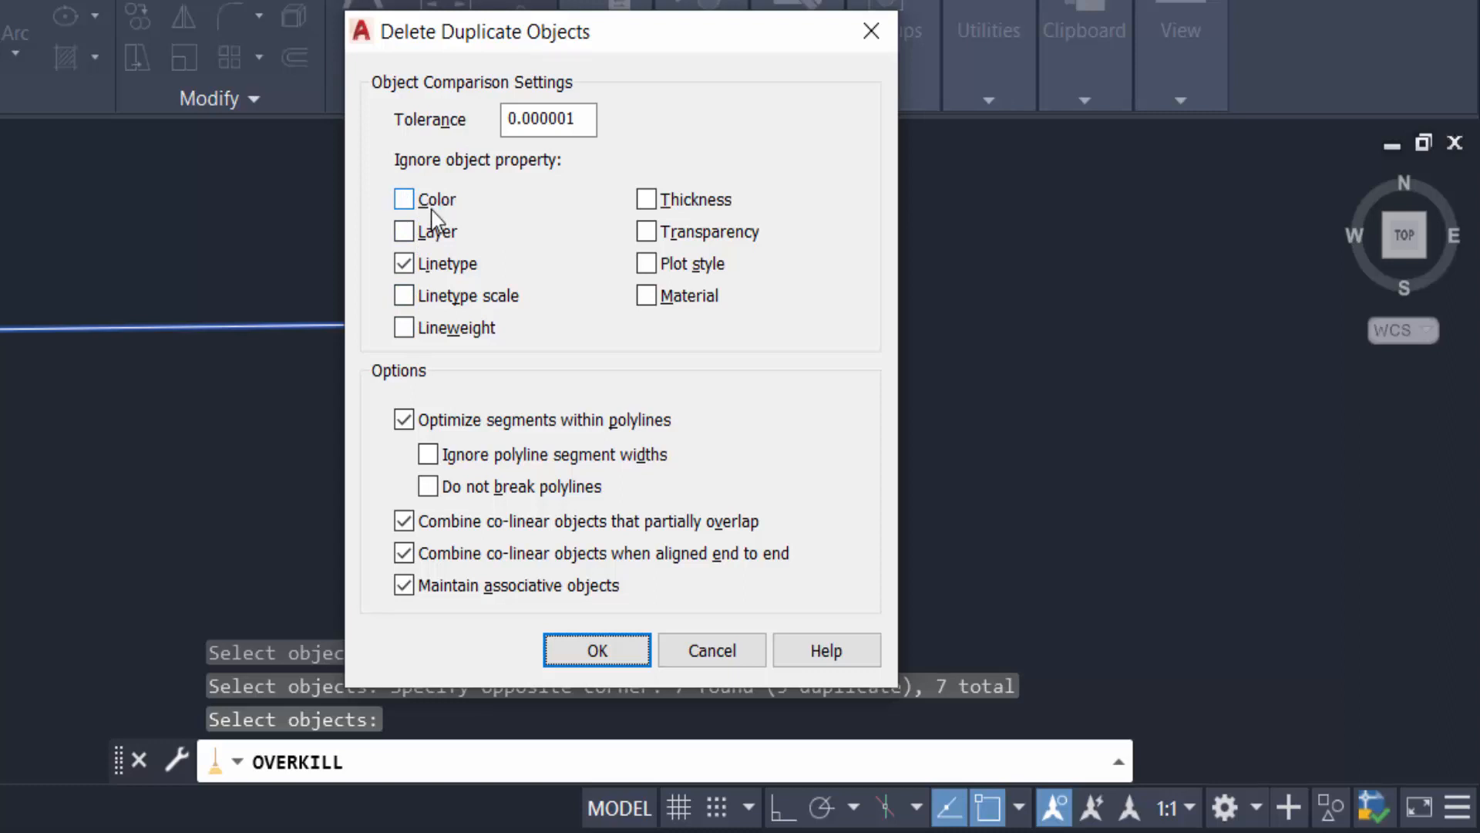
mouse_move(419, 268)
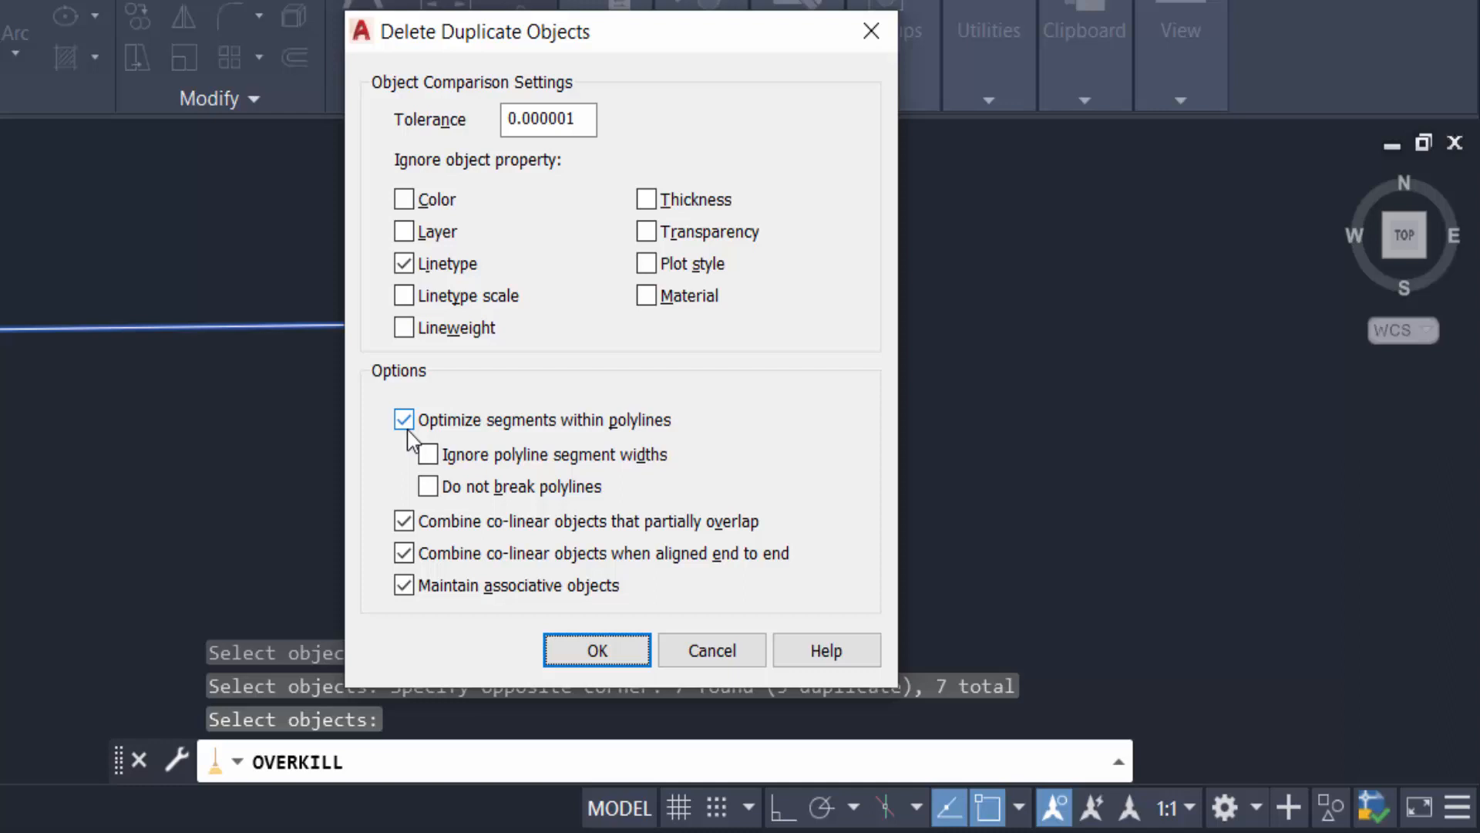
mouse_move(453, 428)
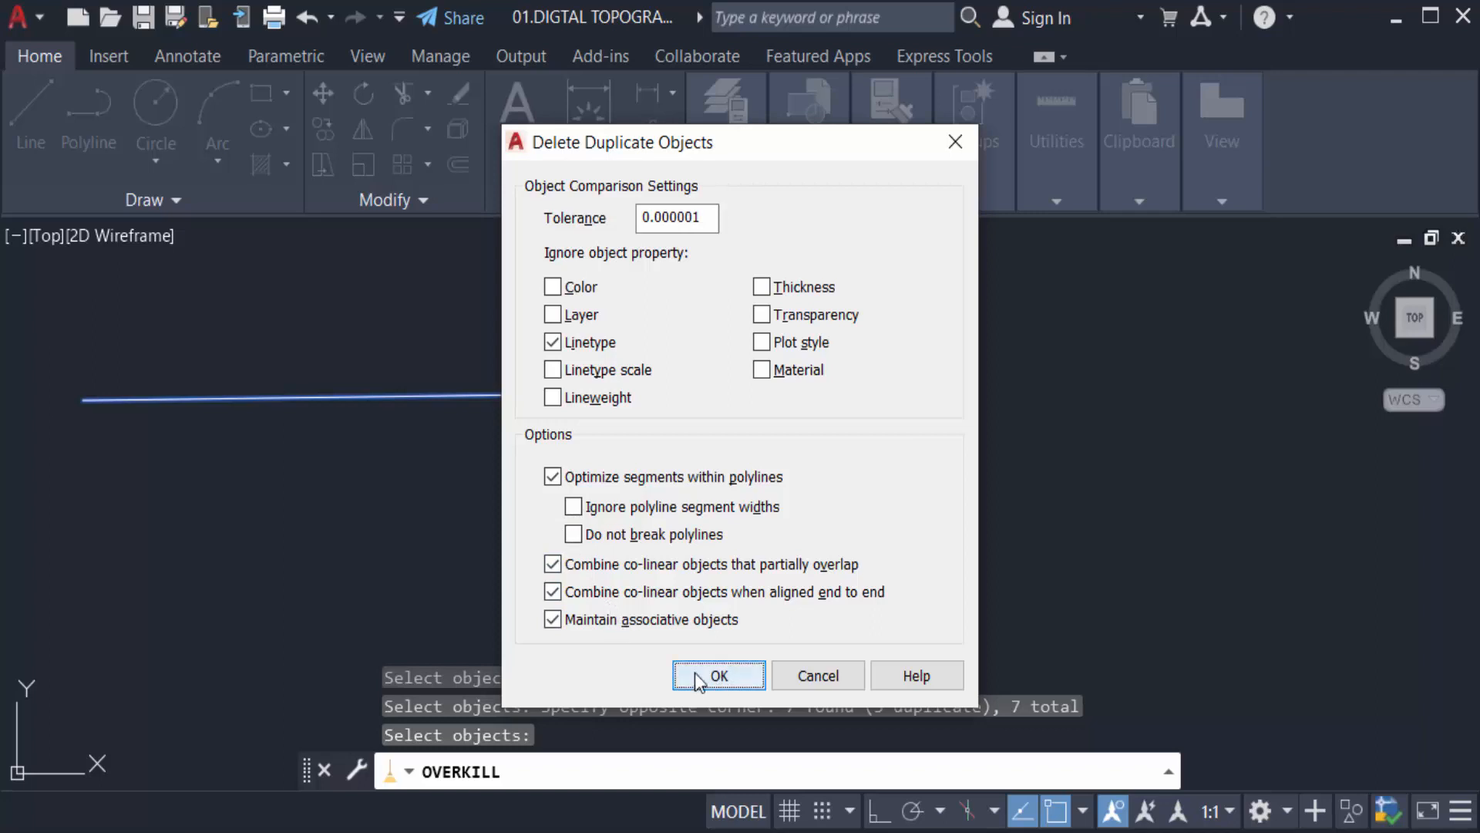
Step: Apply the duplicate removal, then erase the test lines
left_click(718, 675)
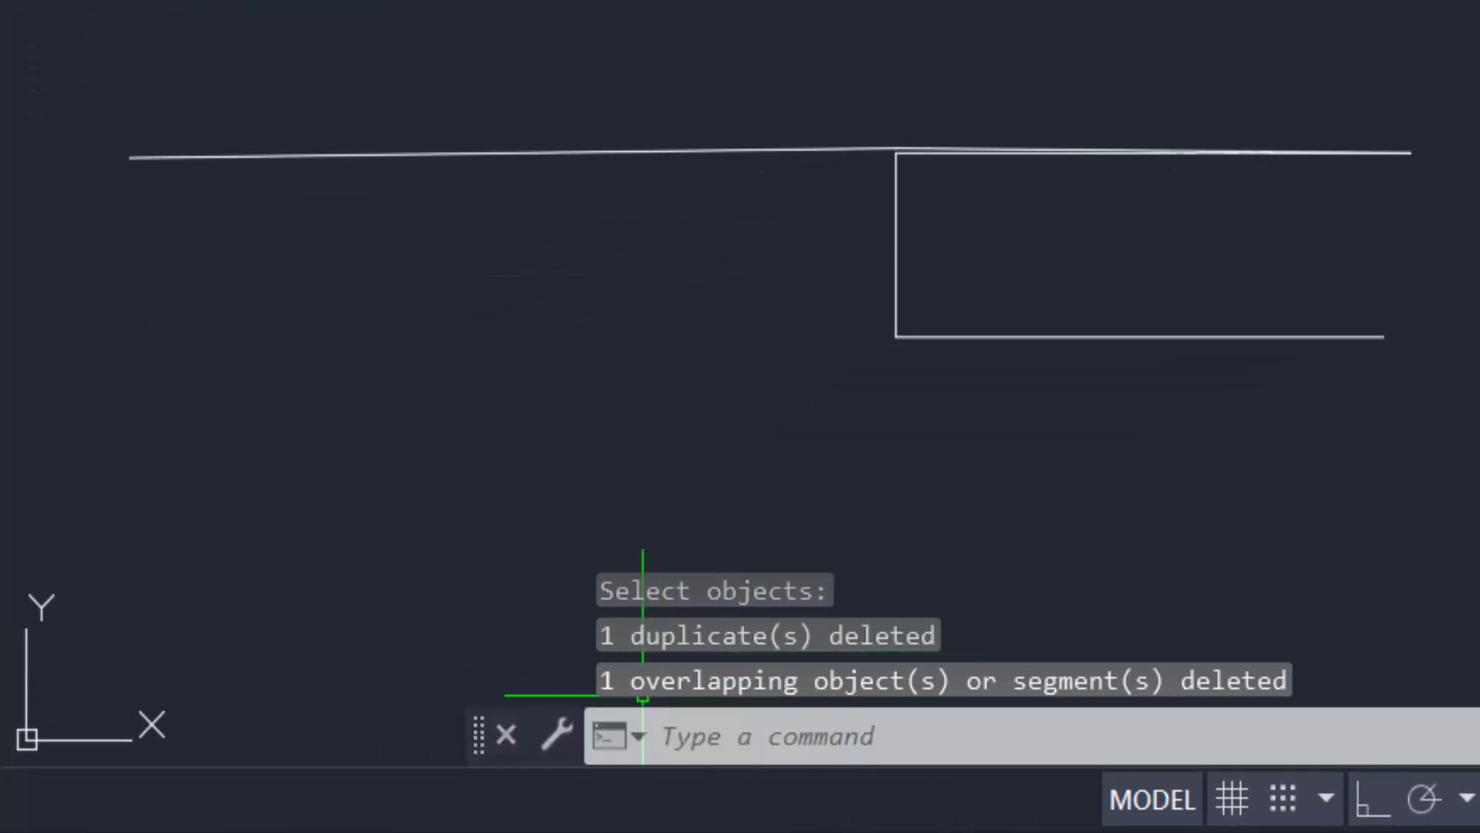
mouse_move(952, 593)
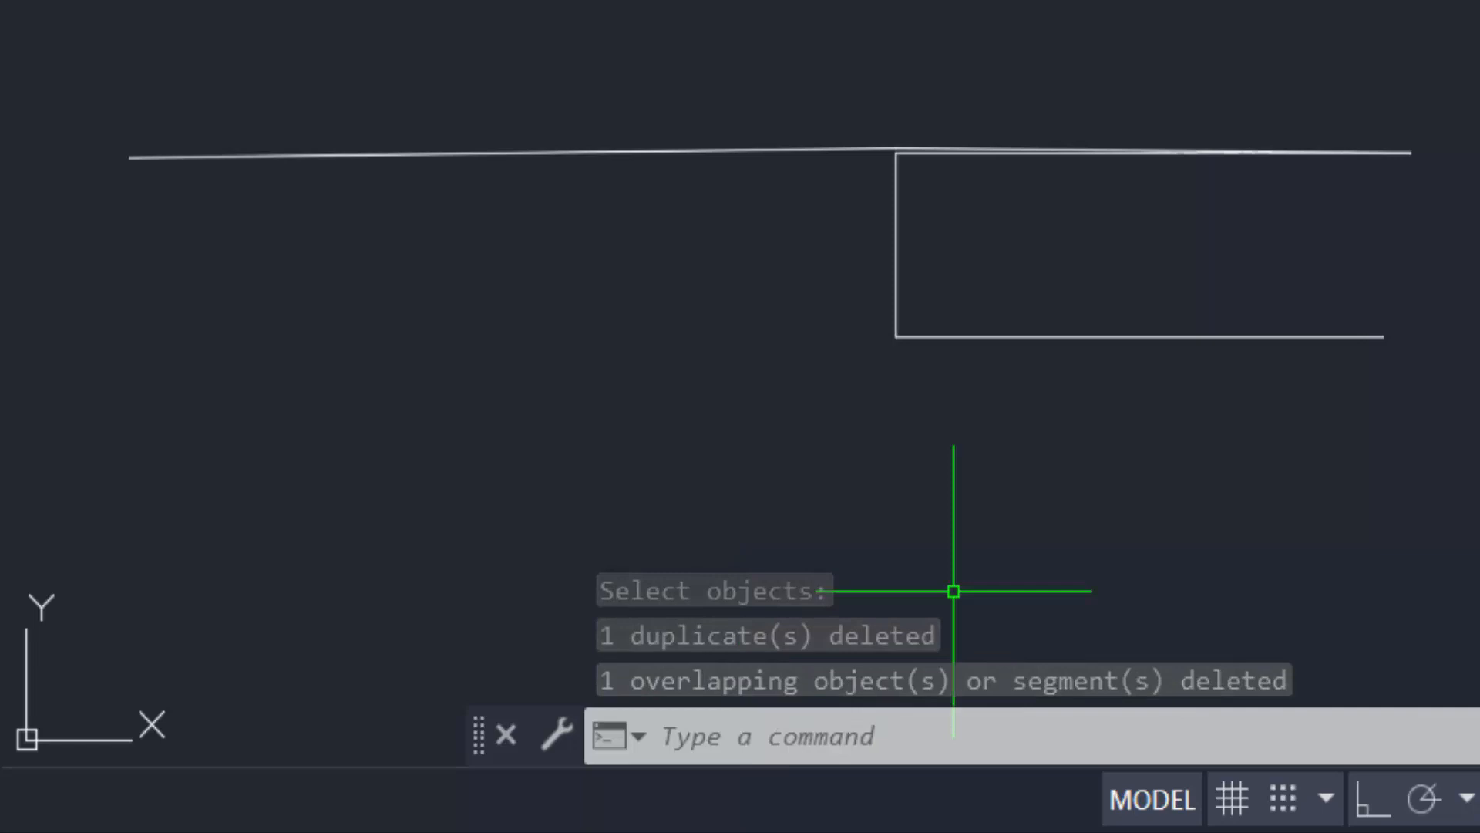
mouse_move(1072, 324)
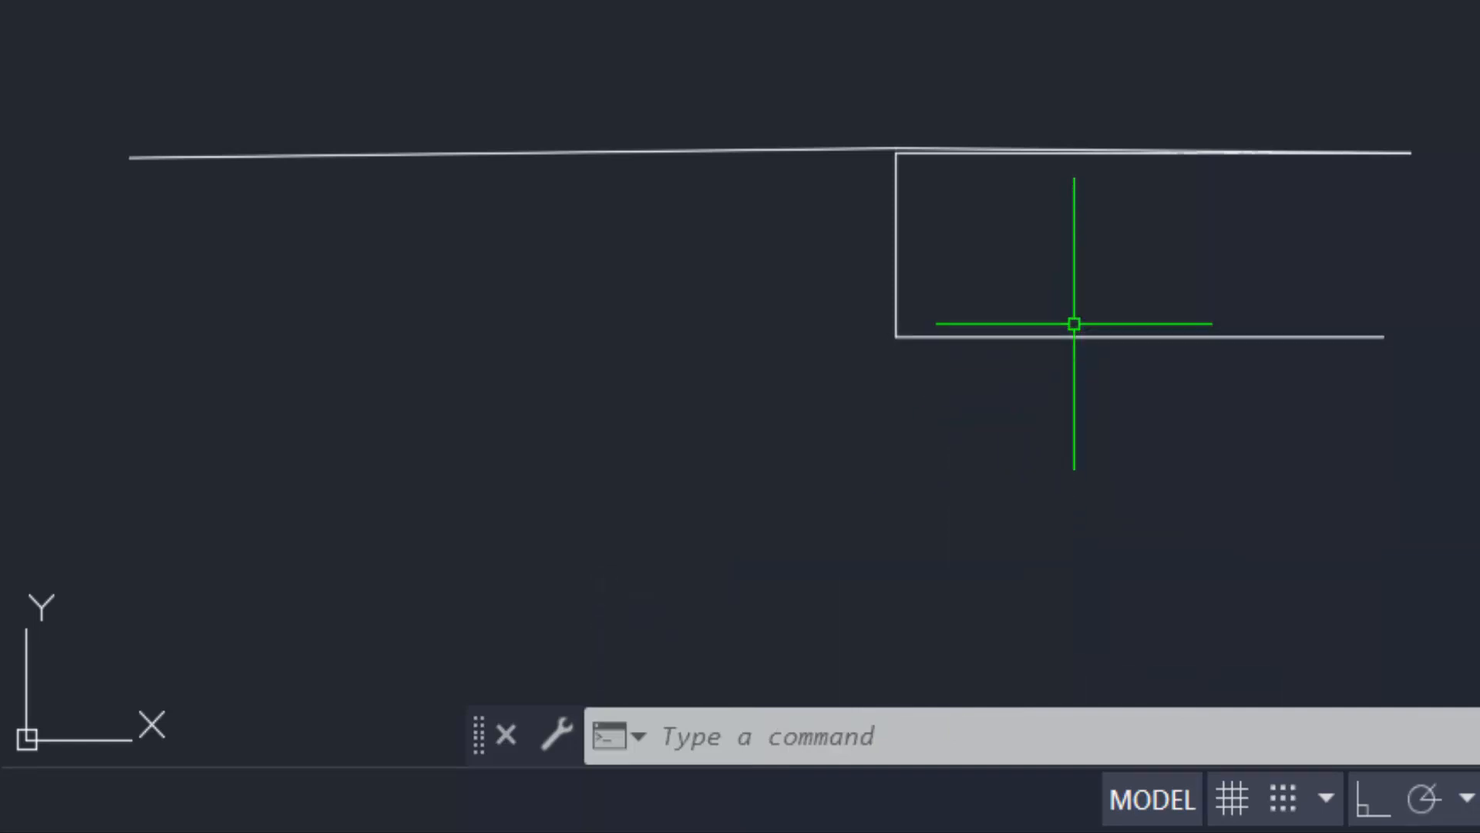
type("erase")
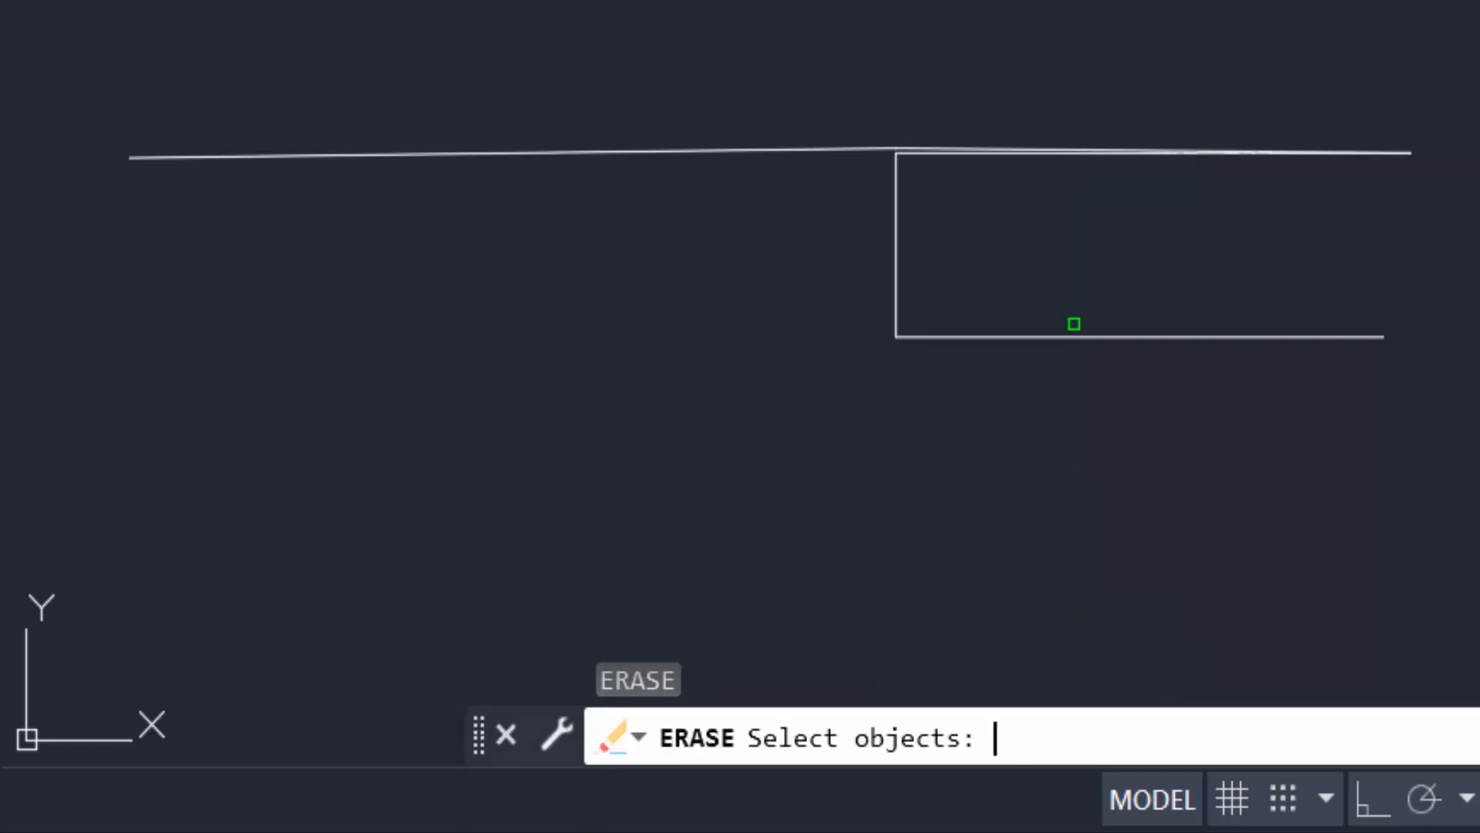
left_click(551, 70)
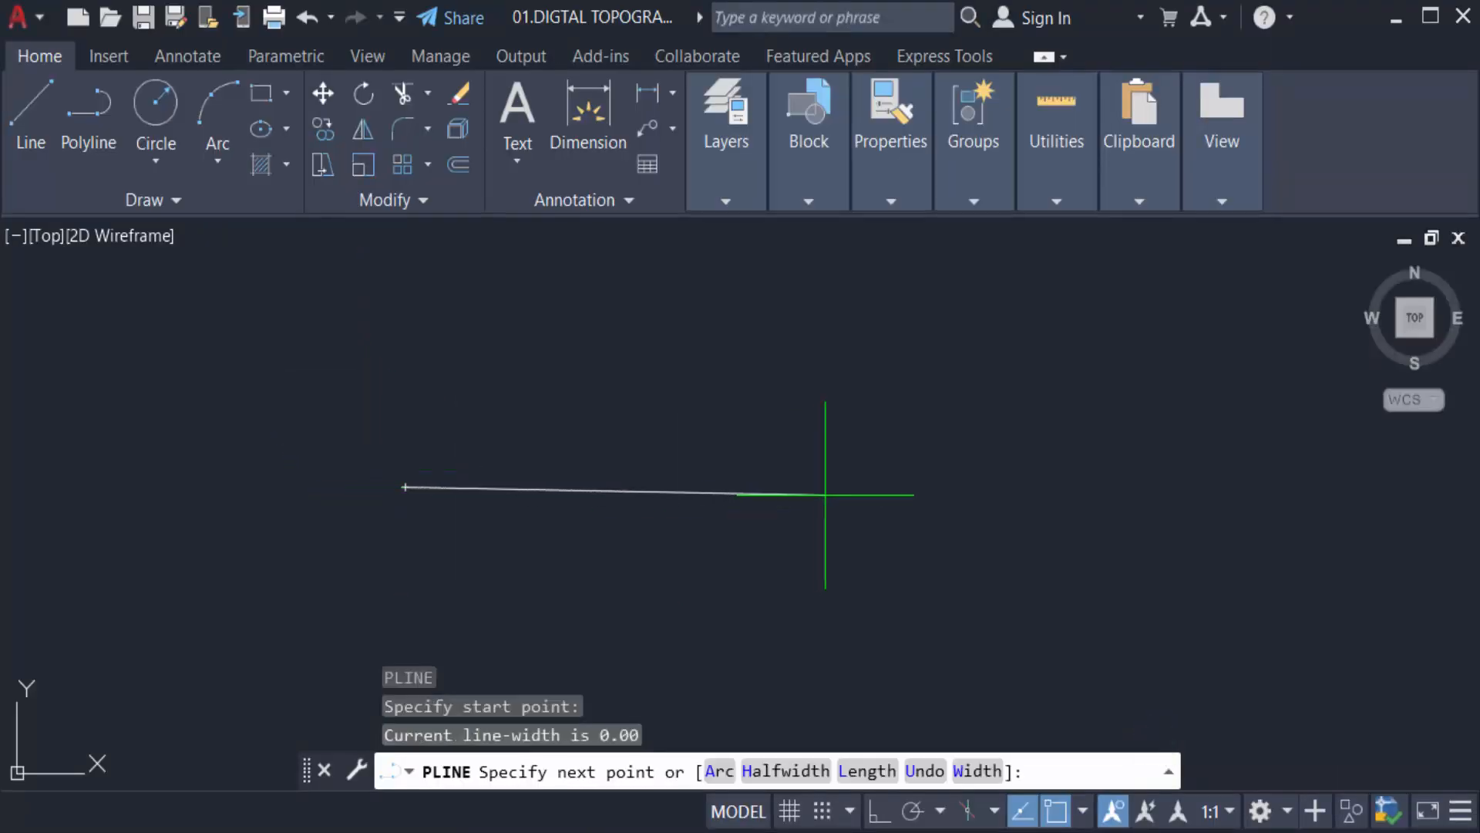
Step: Draw a stepped polyline with a raised notch using PLINE, retracing some segments
left_click(824, 587)
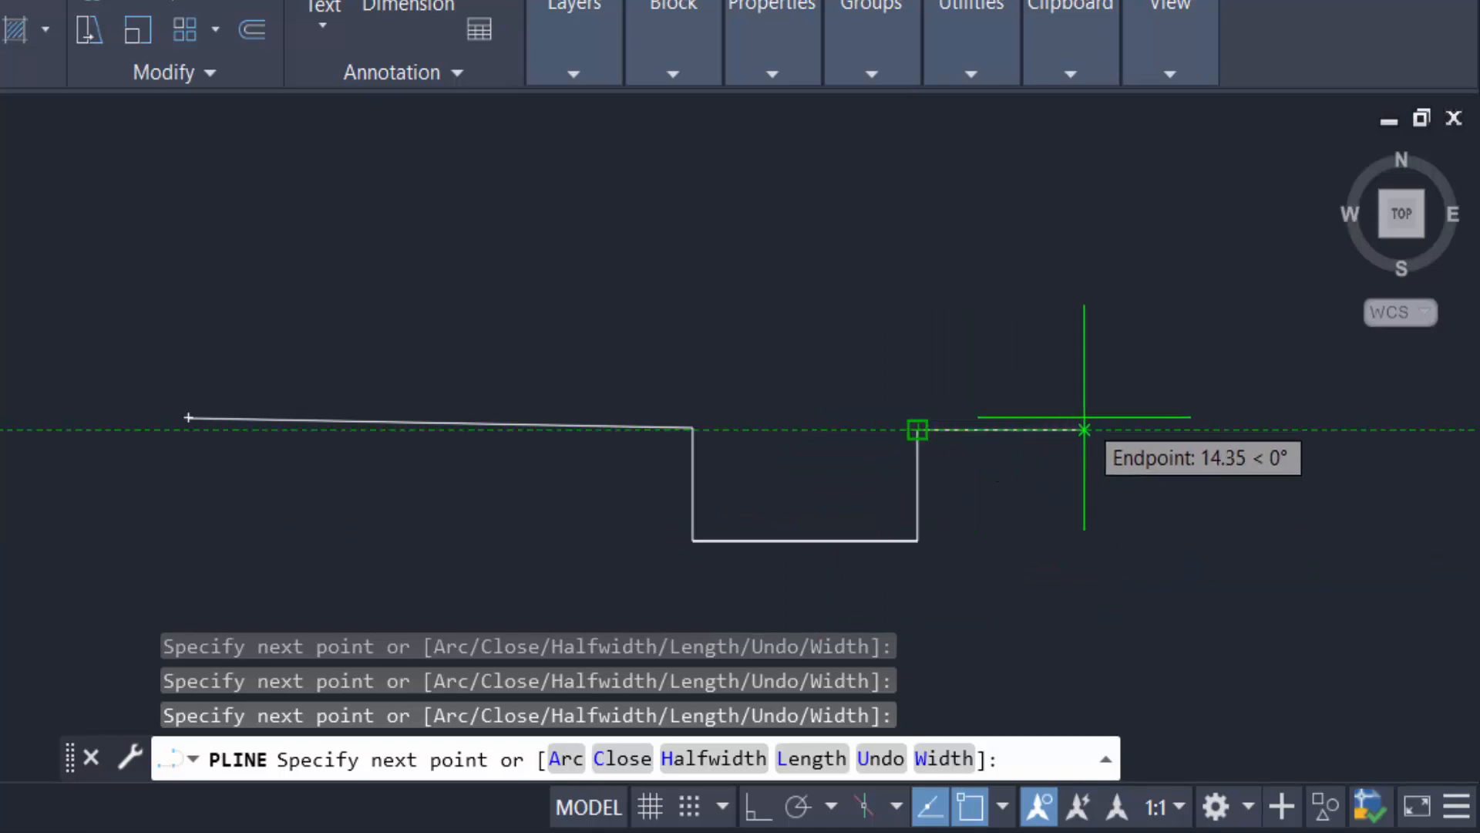
mouse_move(1159, 430)
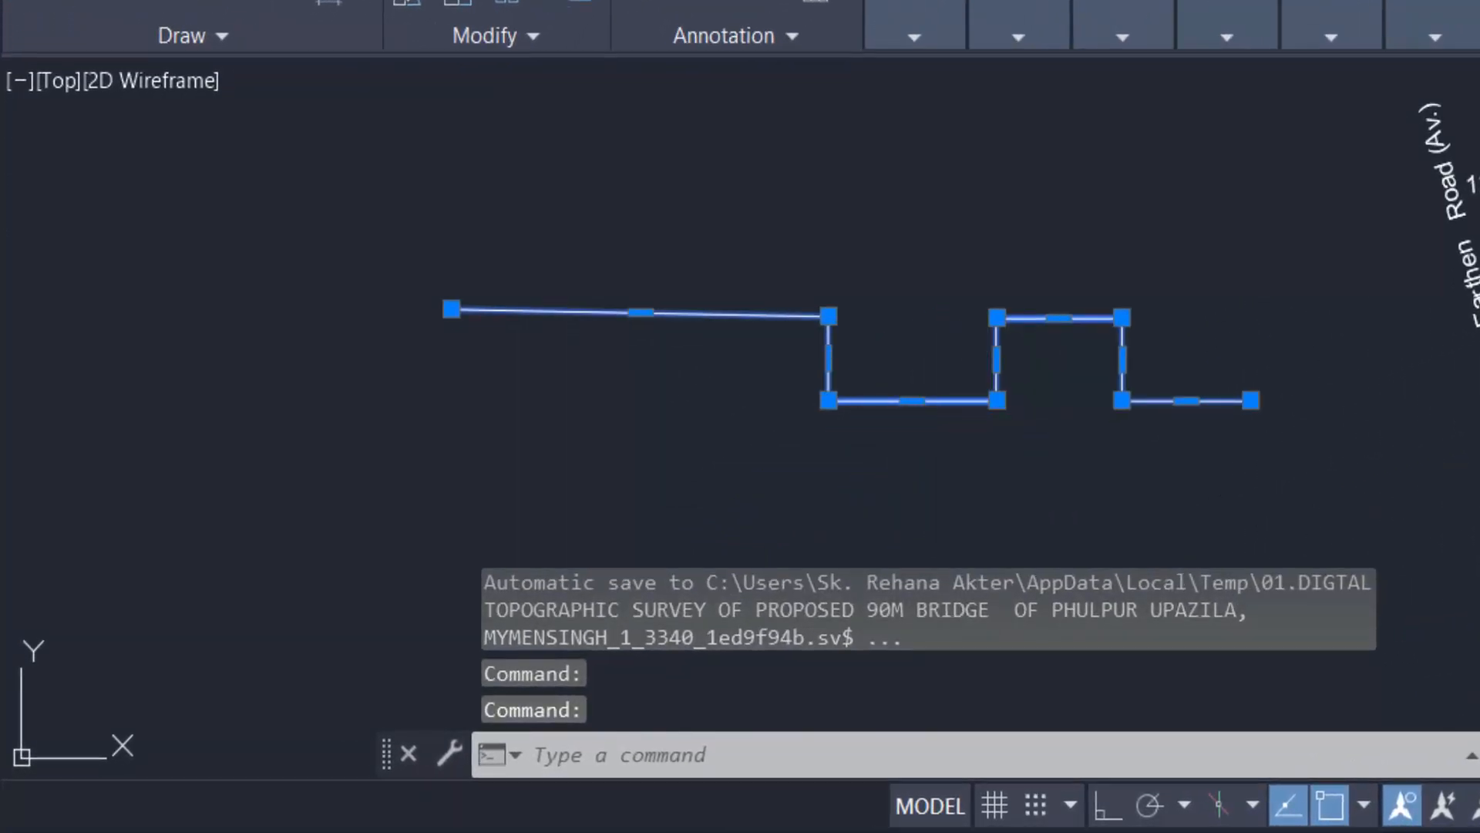
key("Escape")
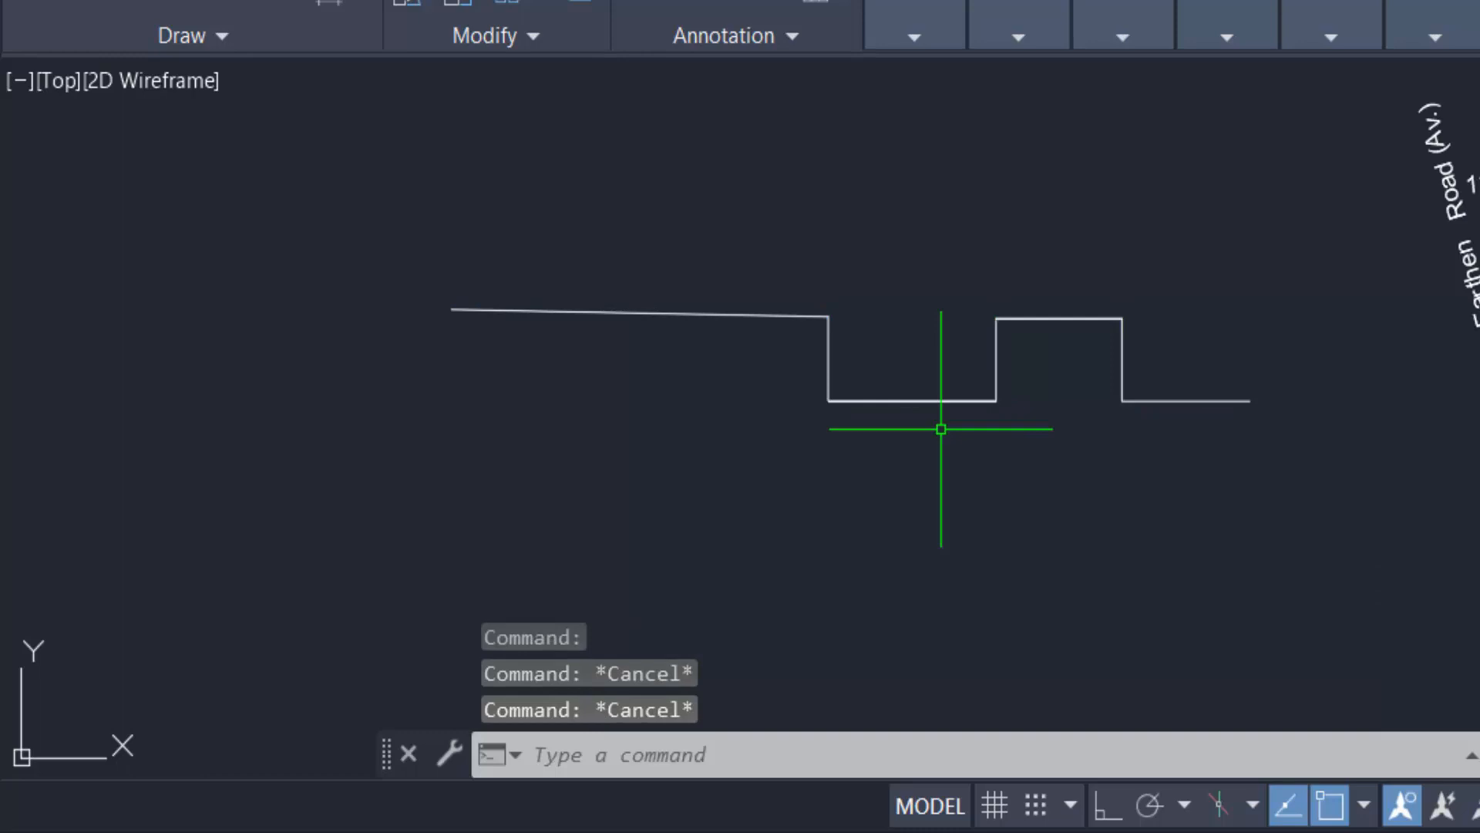
Step: Run OVERKILL (ov) on the stepped polyline, removing 4 overlapping segments
type("ov")
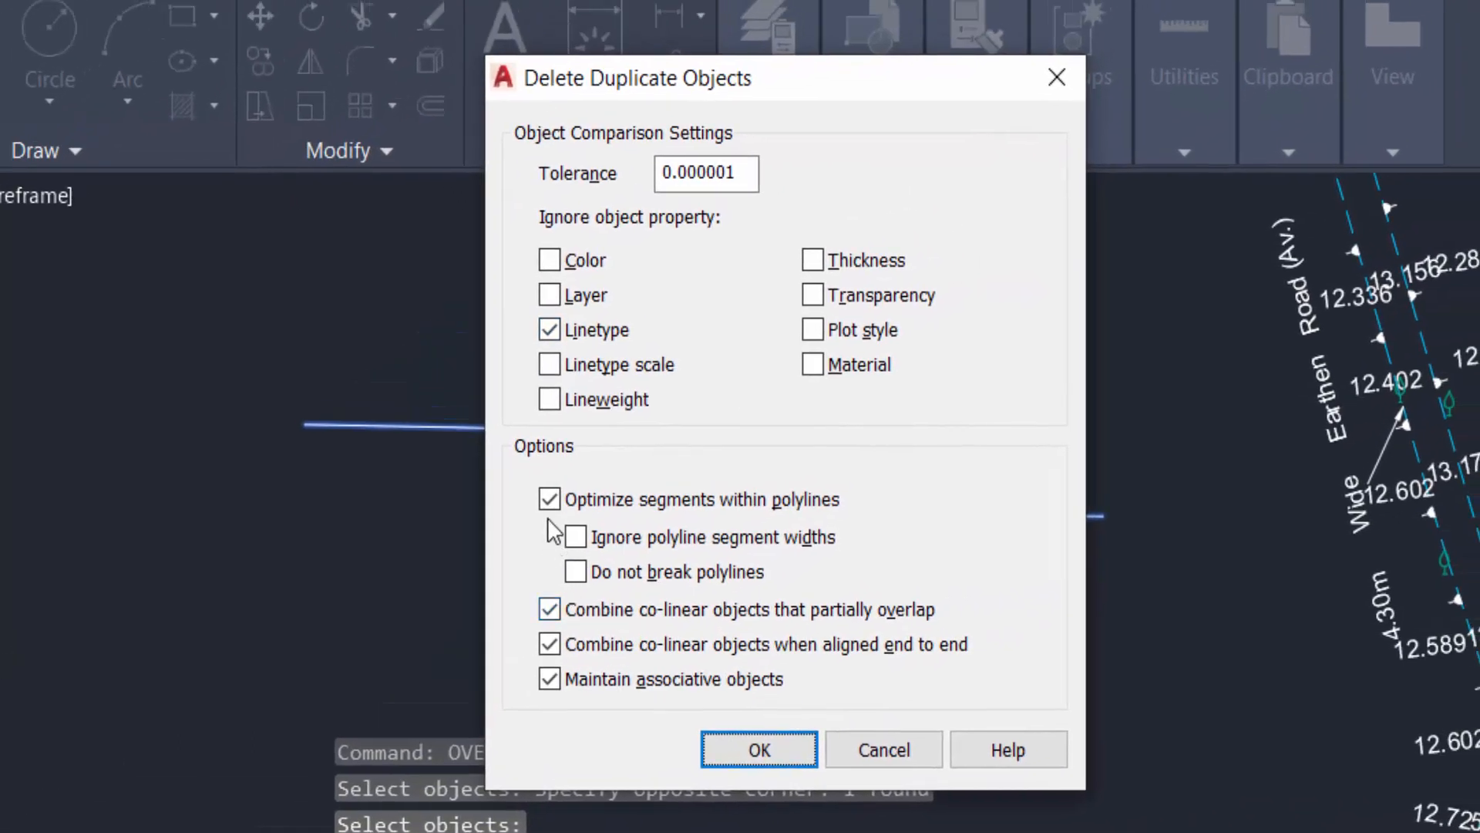
left_click(759, 749)
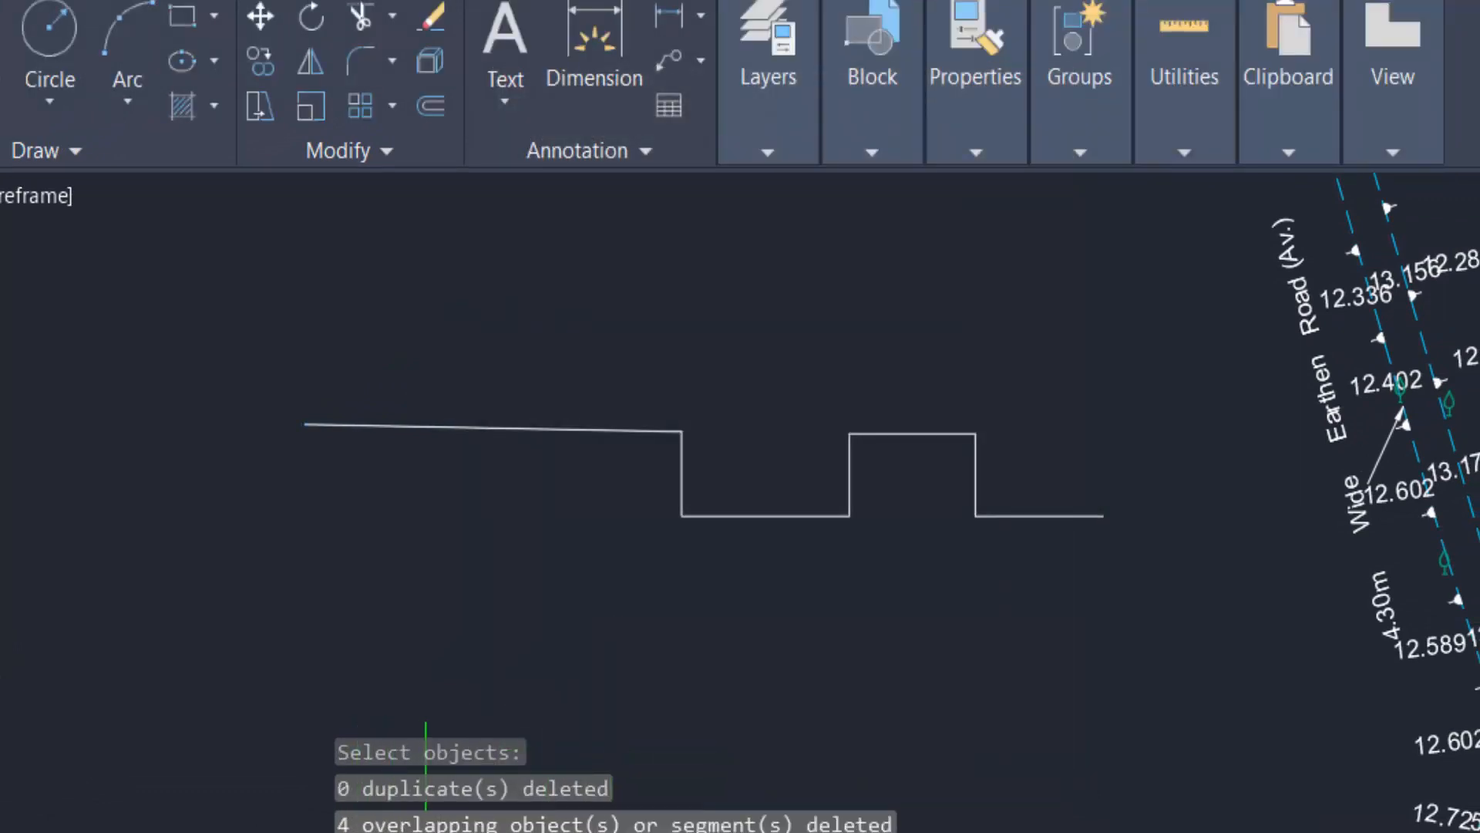
mouse_move(754, 621)
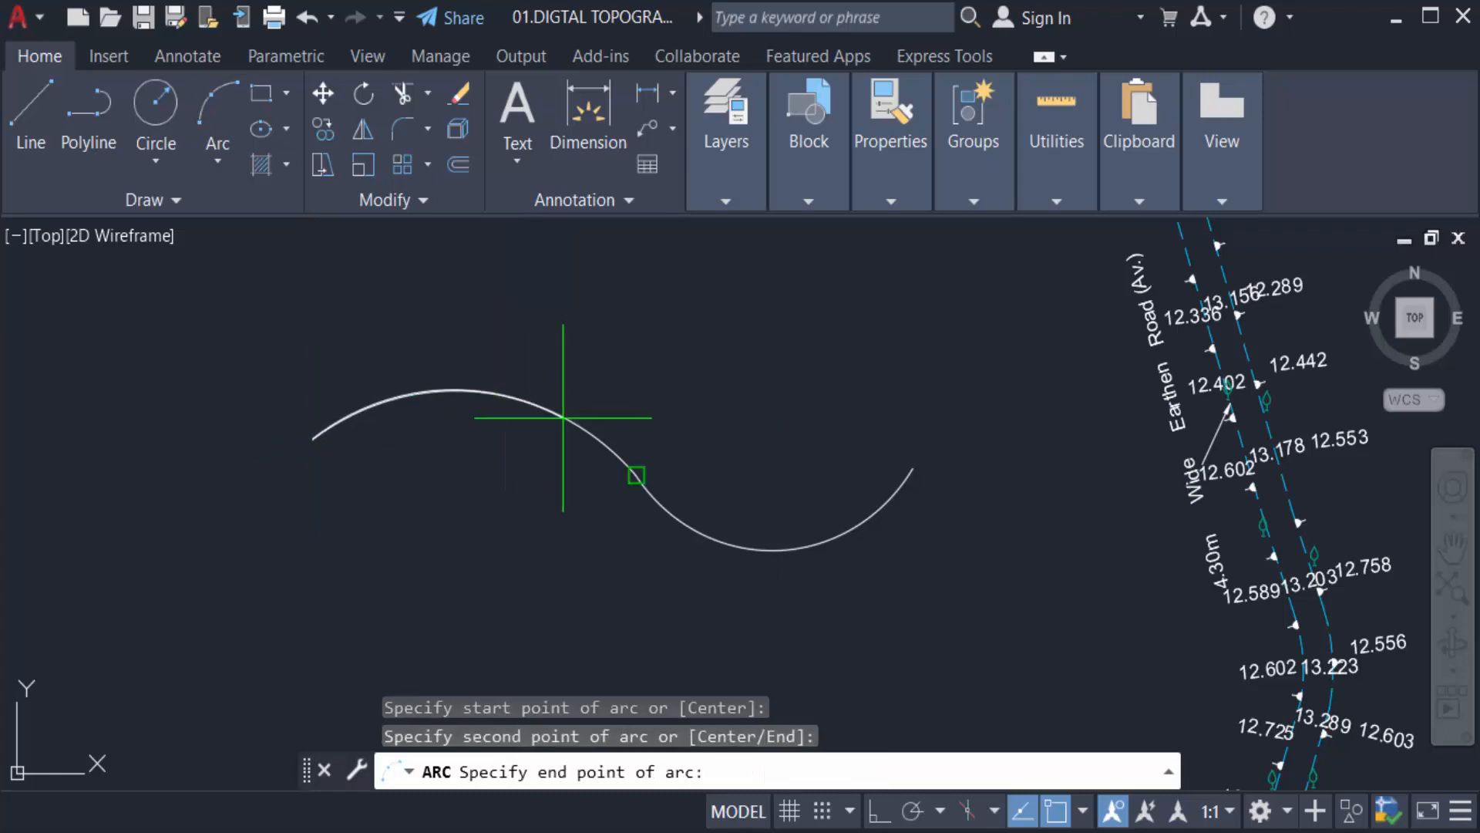
Step: Finish the S-shaped curve of 3-point arcs with a duplicate arc traced over it
left_click(618, 473)
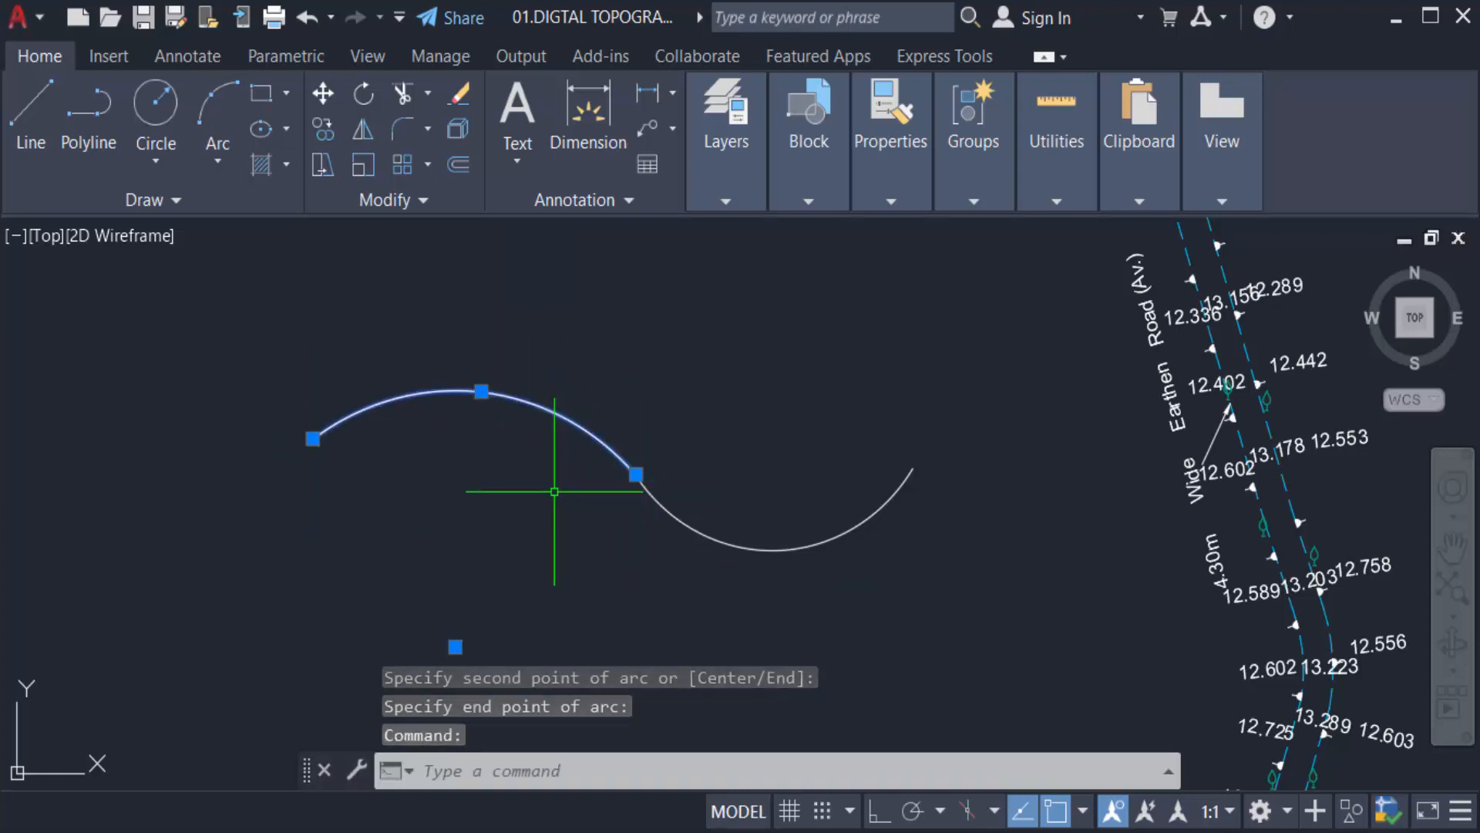
key("Escape")
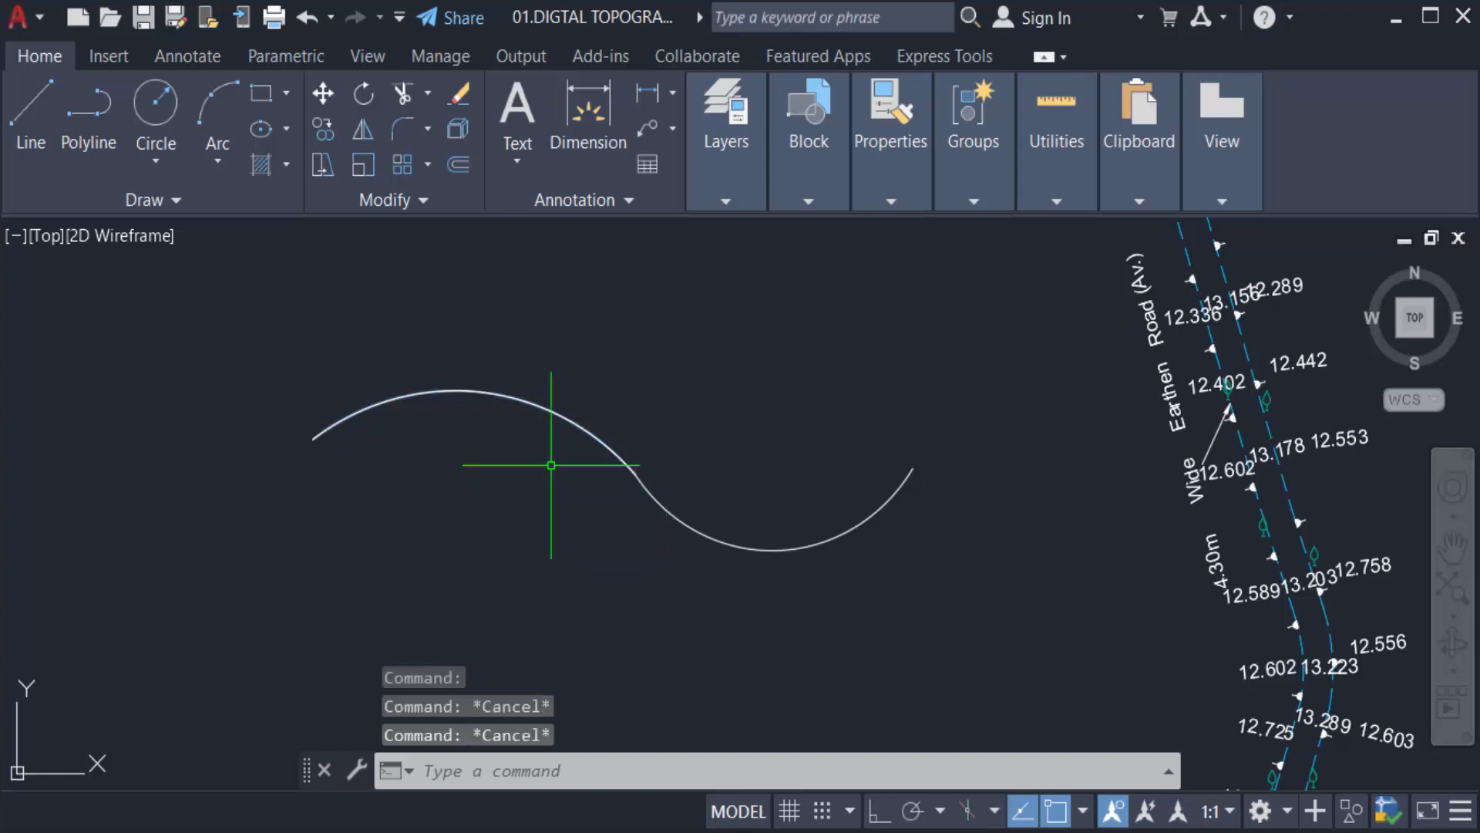
left_click(393, 199)
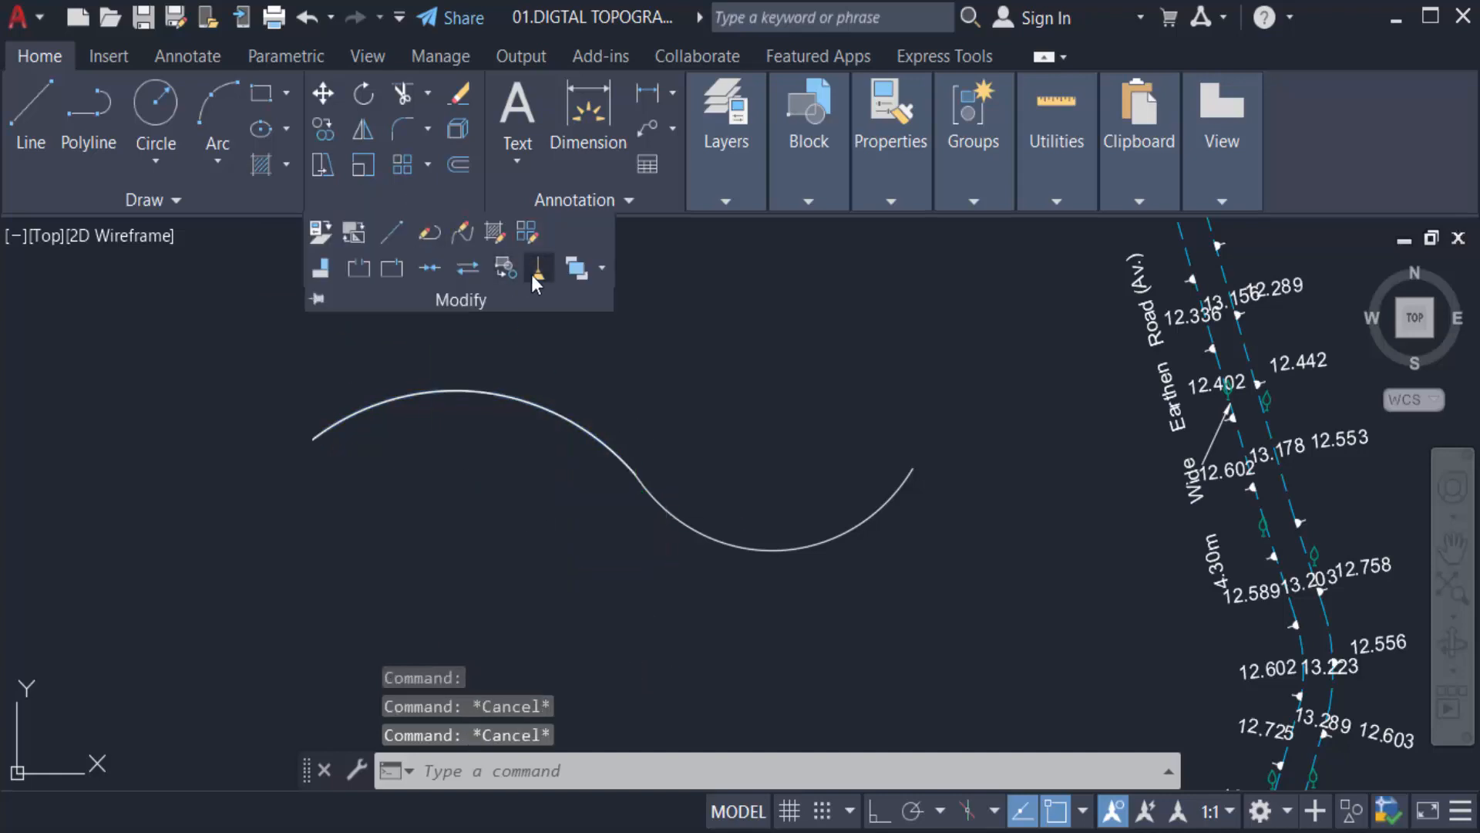
mouse_move(538, 267)
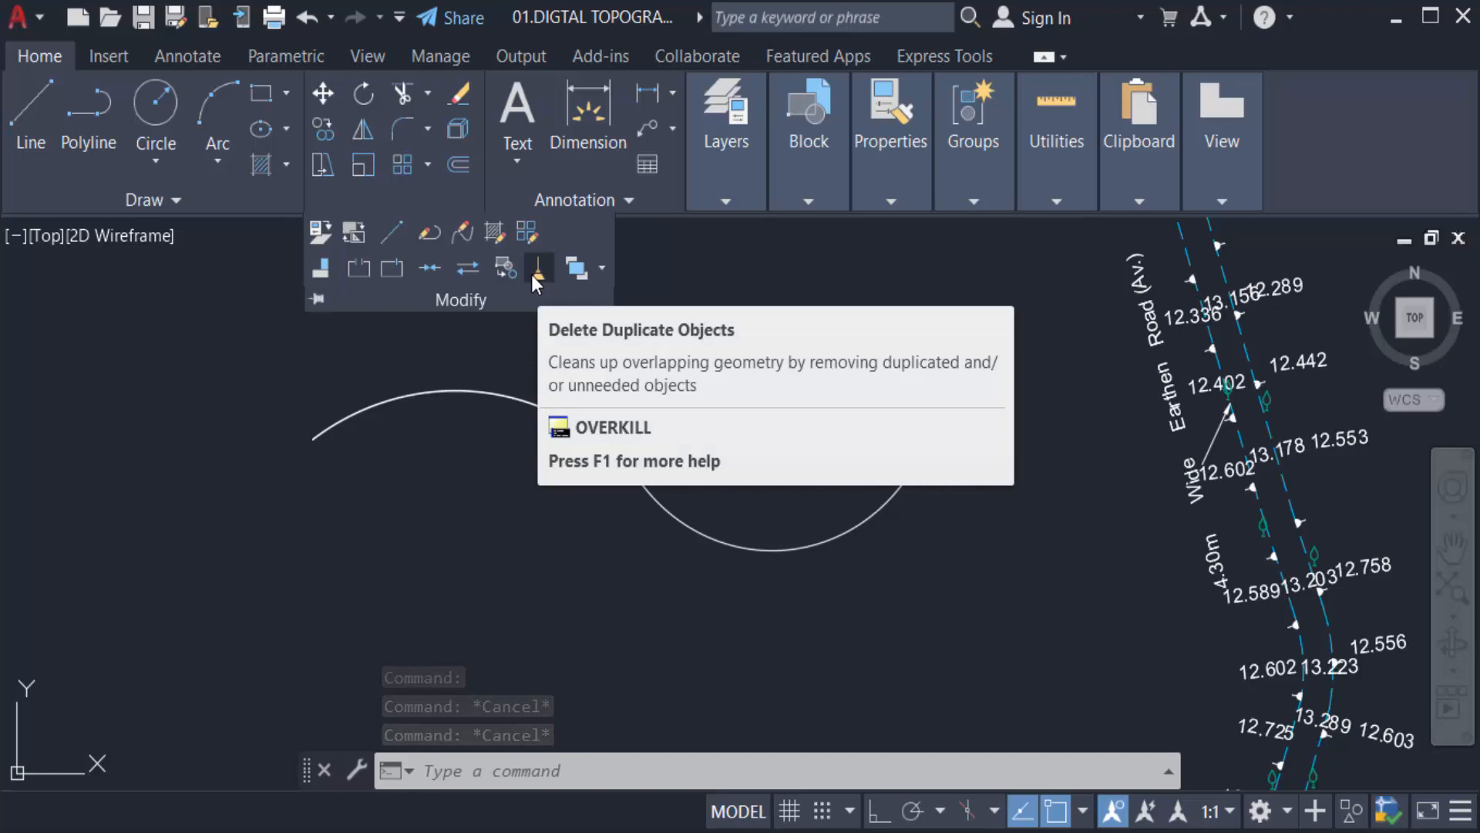
Step: Run Delete Duplicate Objects on the arcs, deleting the 1 duplicate arc
left_click(540, 267)
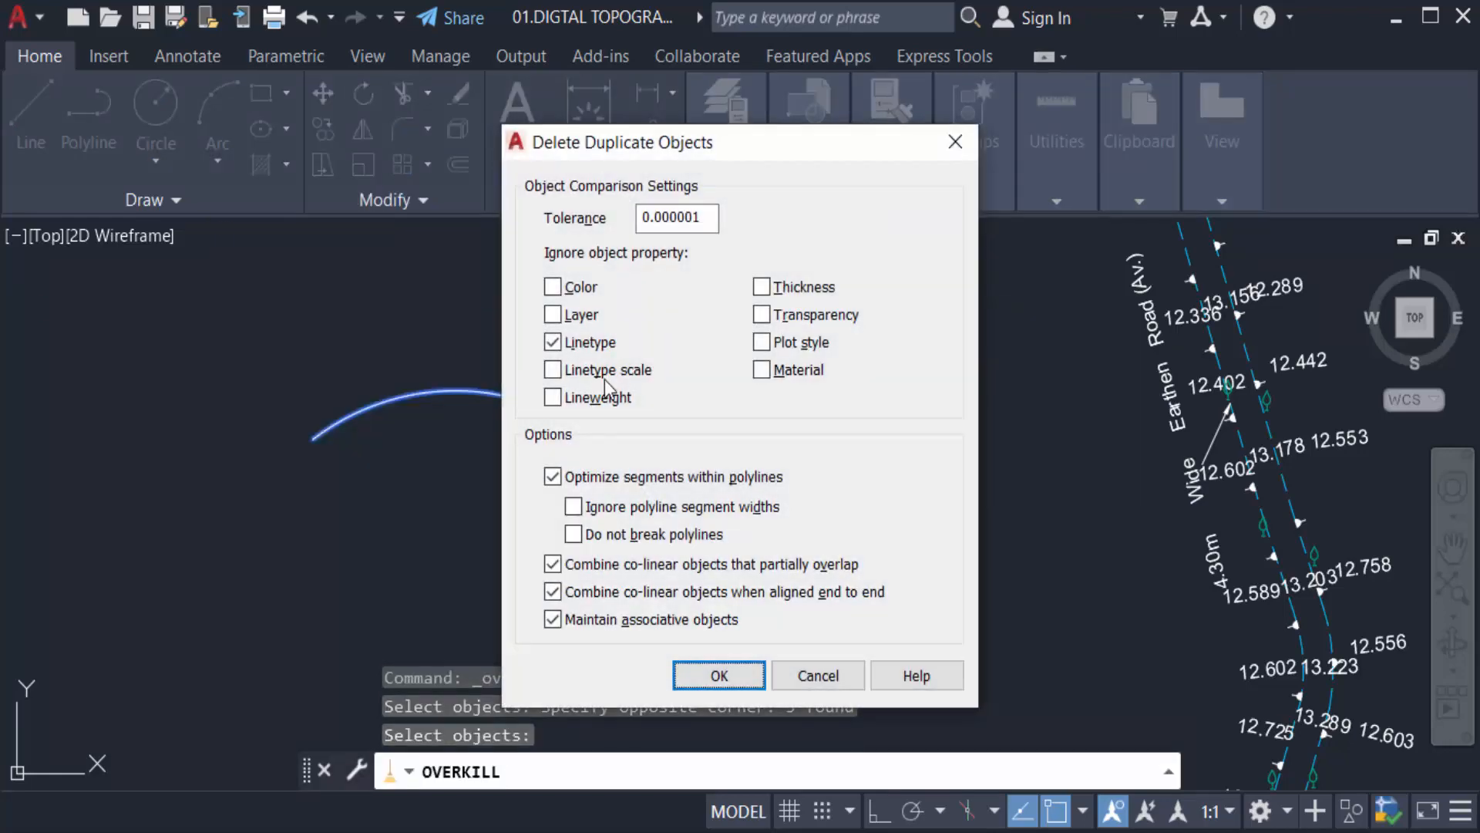
left_click(553, 342)
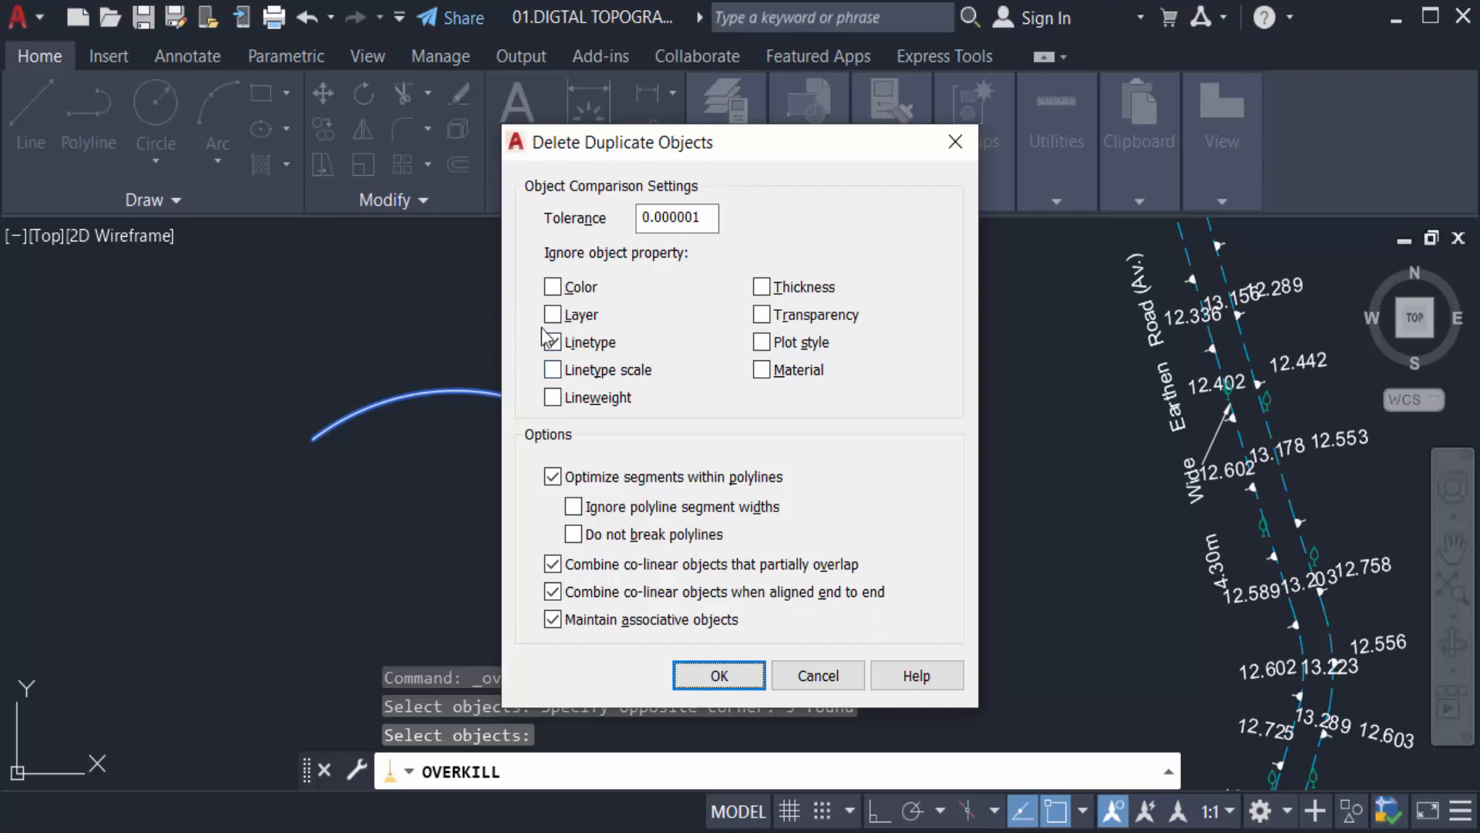
left_click(718, 676)
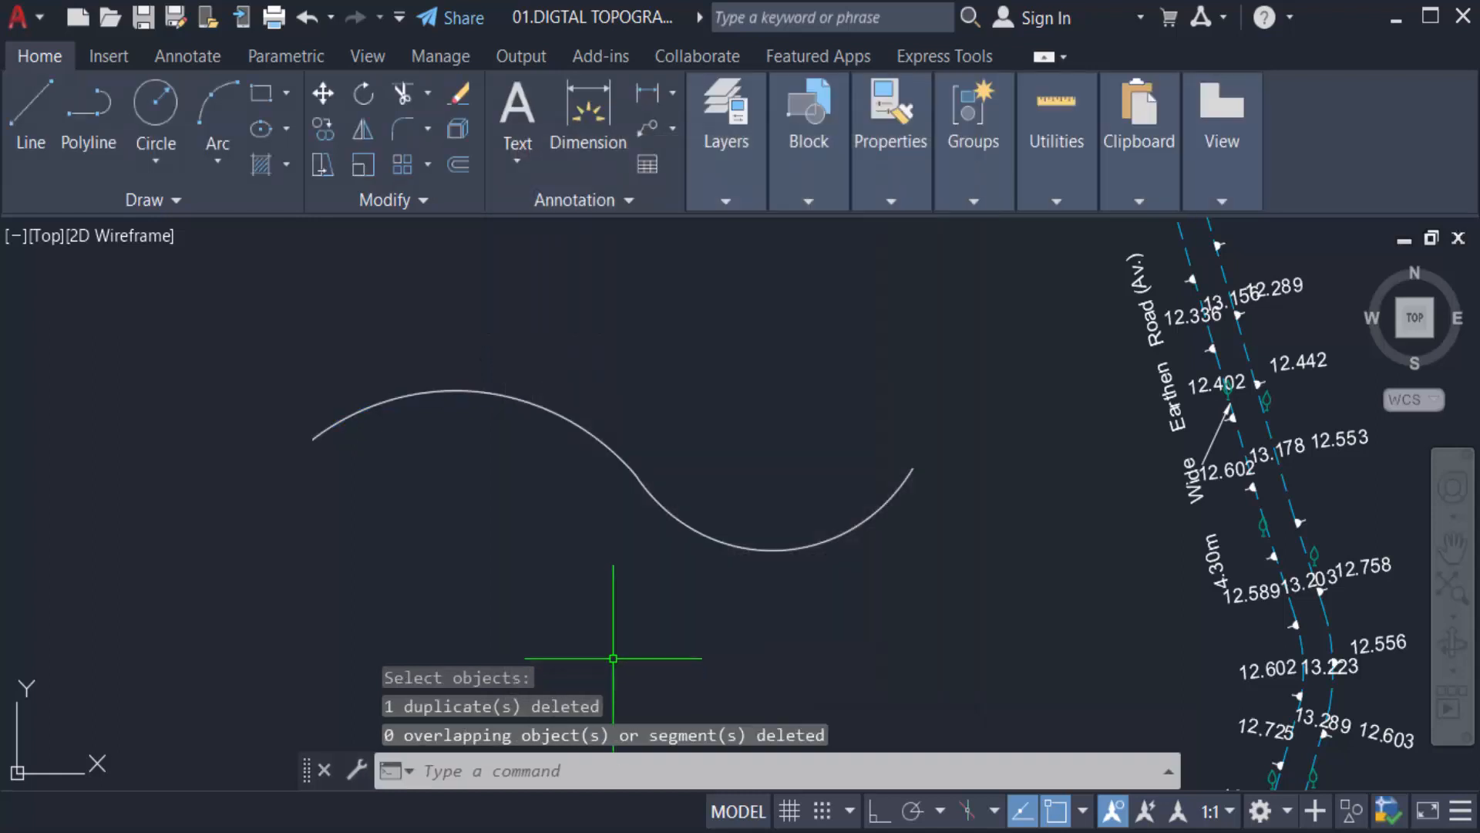